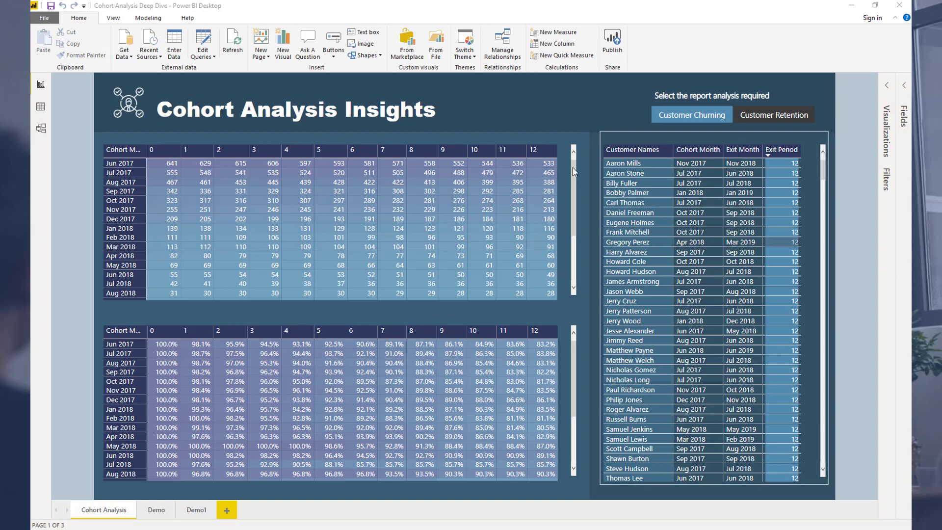
Show the Customers table rows with index, names, join dates and join month cohort.
key(F11)
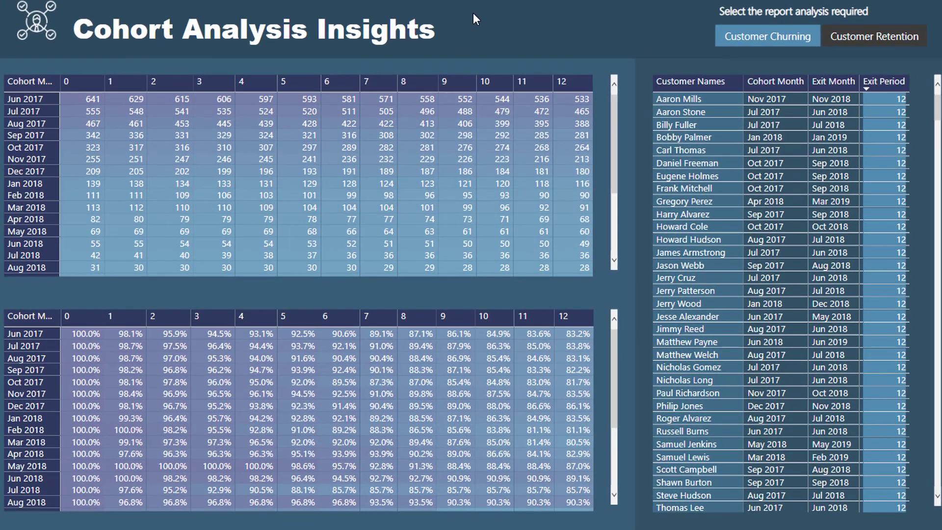
mouse_move(495, 49)
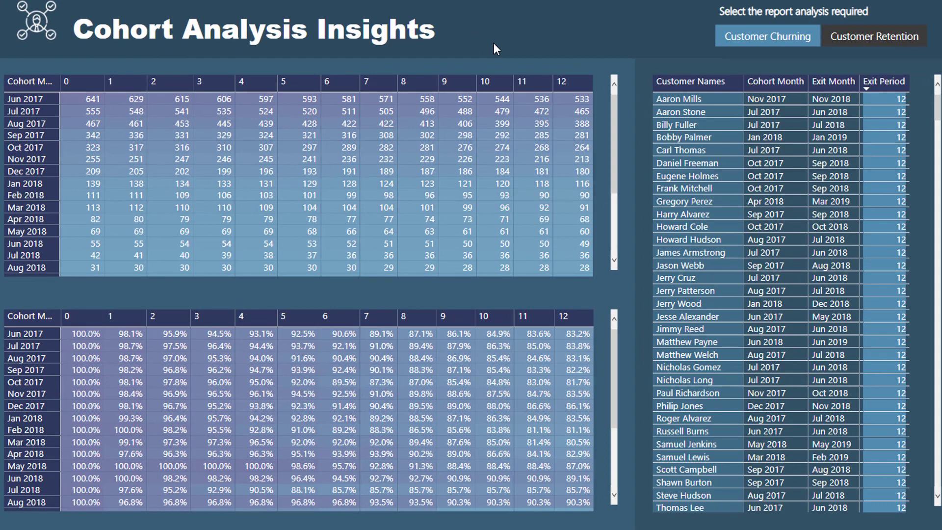
mouse_move(520, 38)
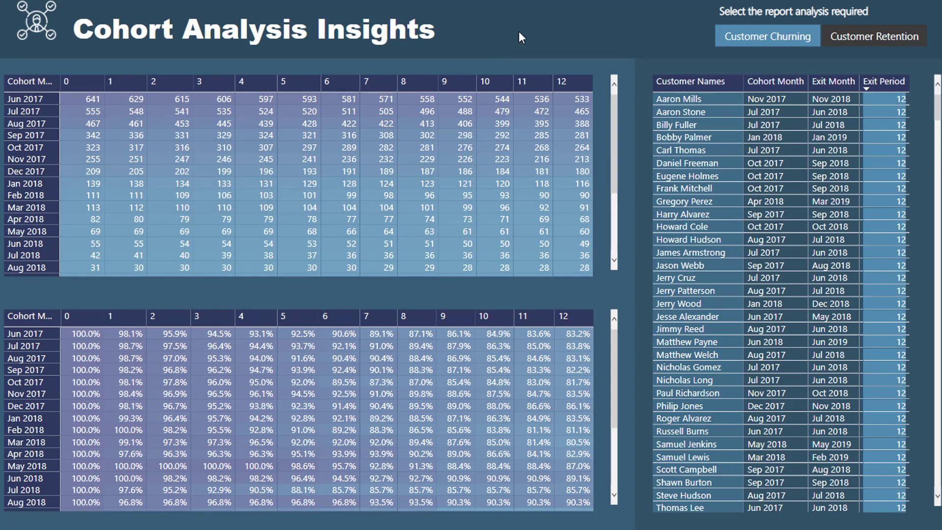
mouse_move(577, 20)
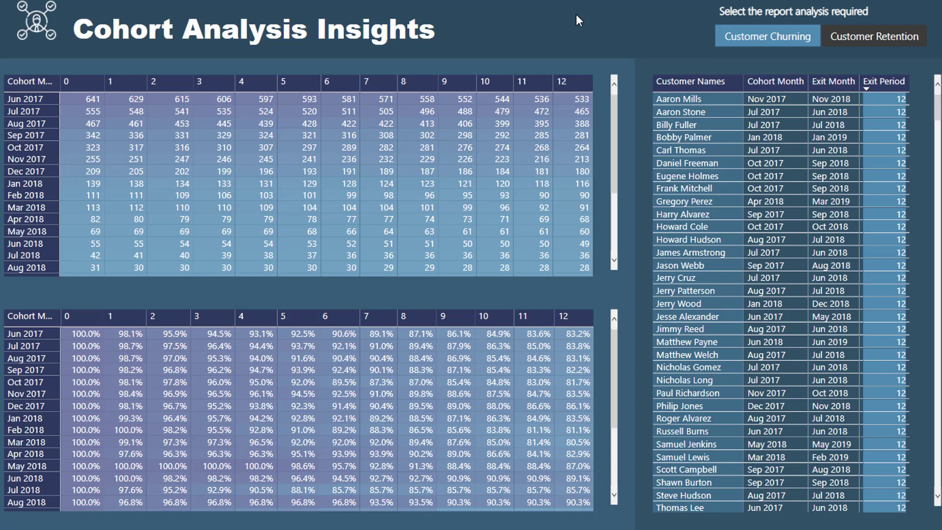
mouse_move(534, 12)
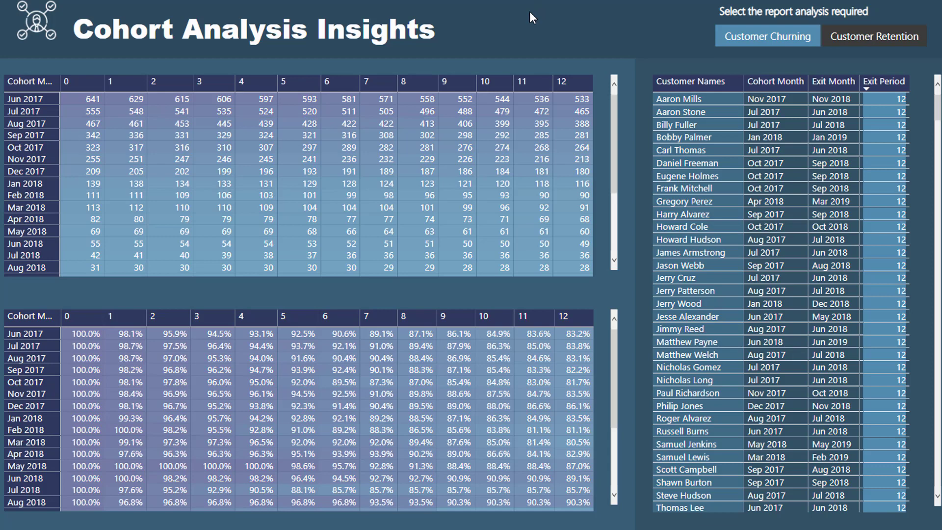
mouse_move(540, 34)
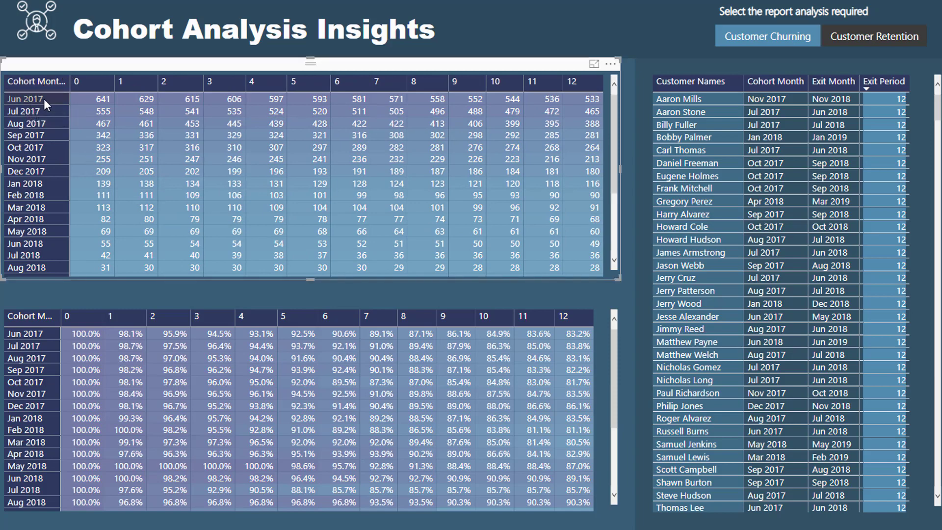
mouse_move(27, 111)
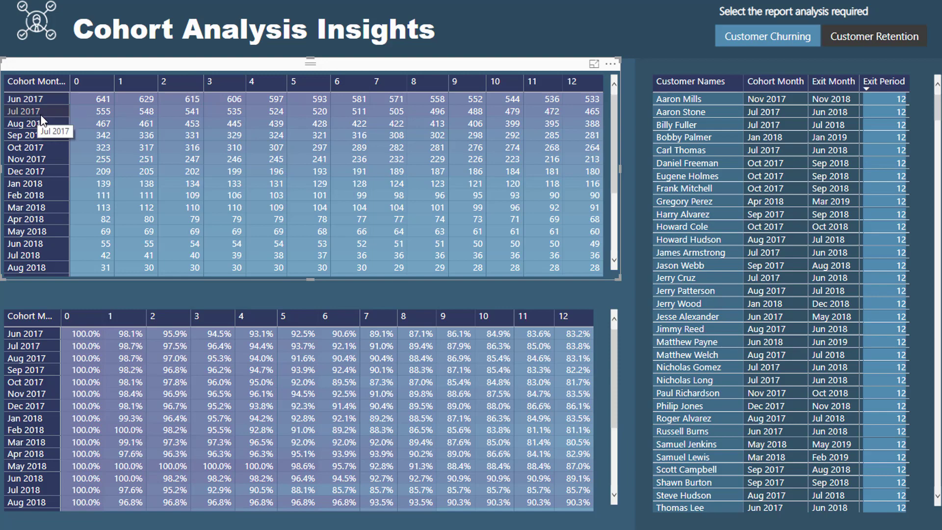
mouse_move(42, 124)
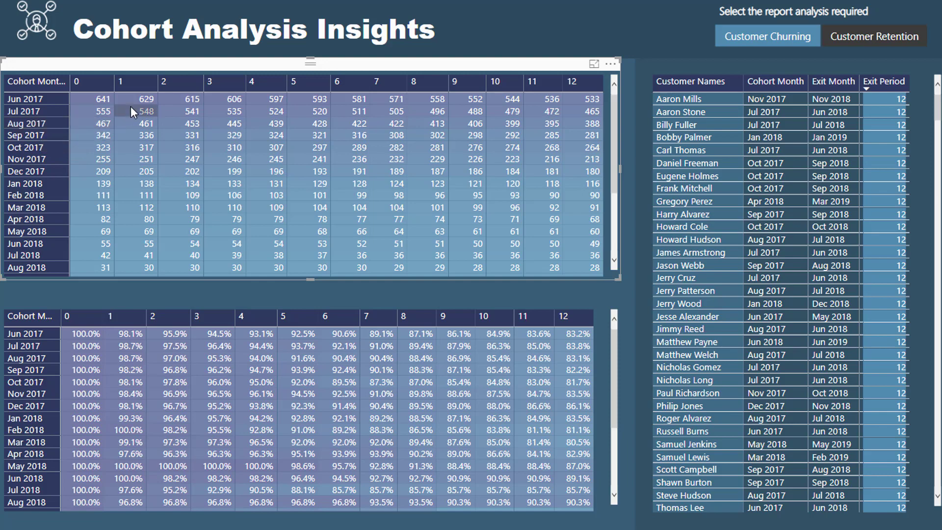
mouse_move(138, 111)
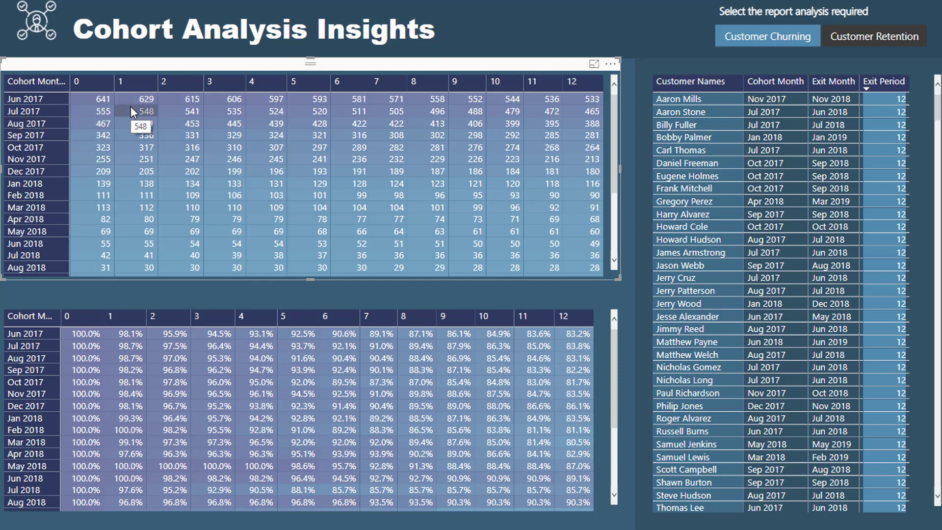
mouse_move(66, 82)
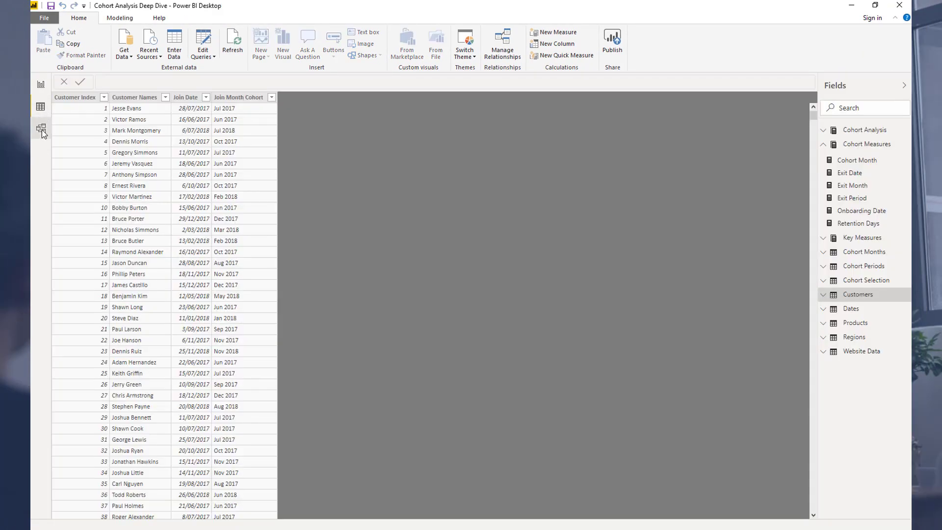
Review the model diagram linking Cohort Months, Customers, Dates, Website Data, then return to Customers data.
click(41, 128)
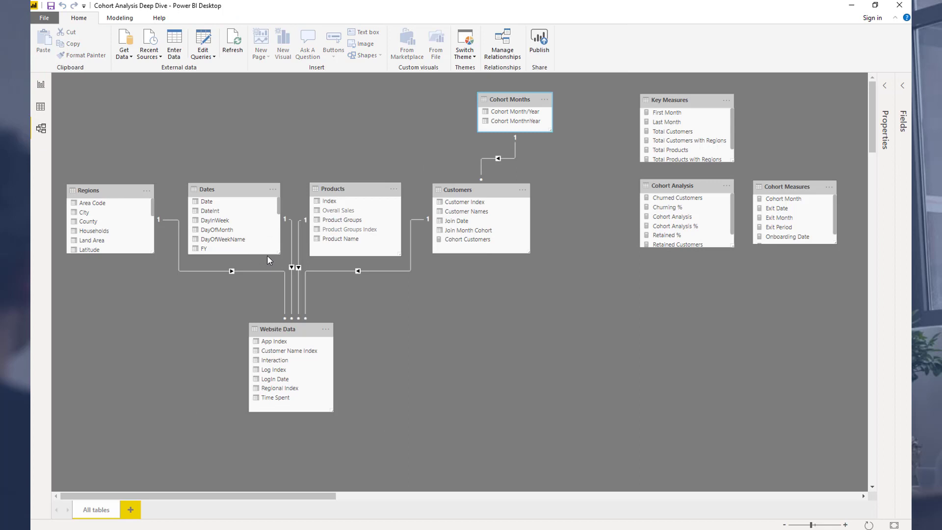
mouse_move(339, 294)
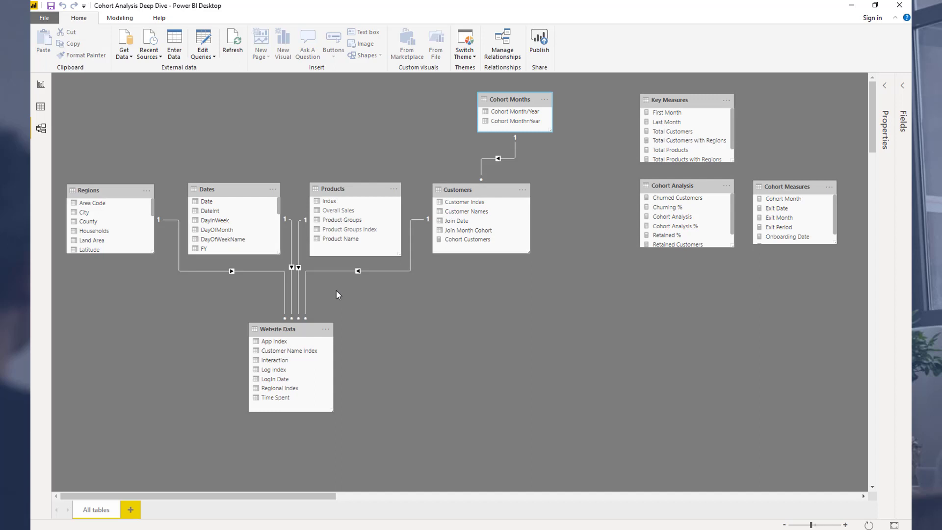
mouse_move(337, 270)
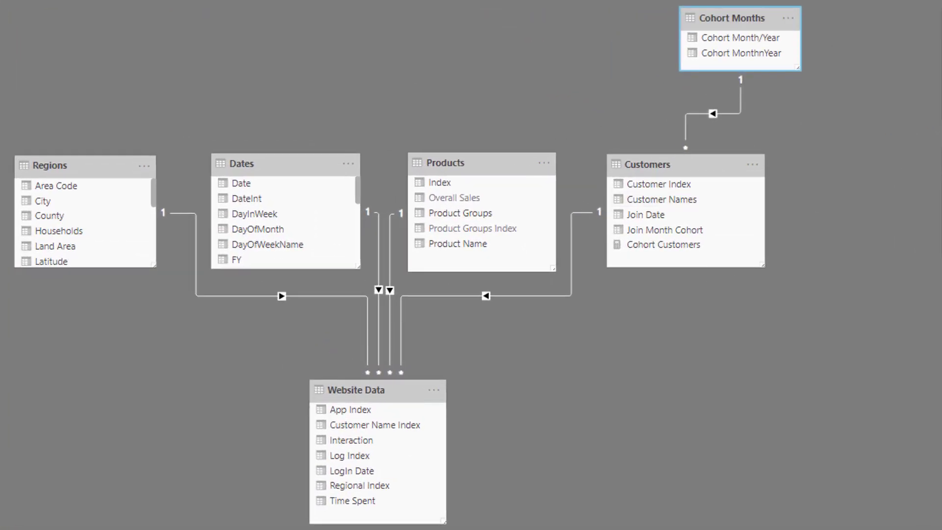
mouse_move(769, 25)
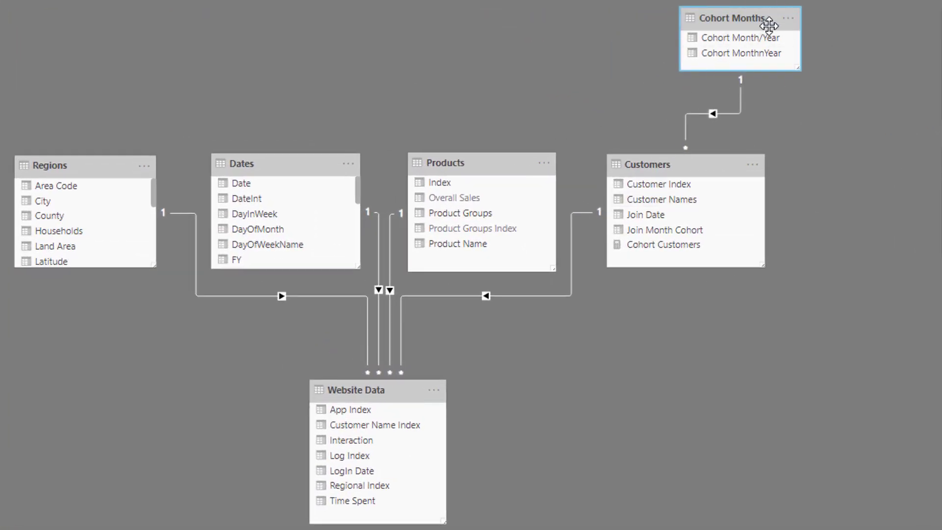
mouse_move(667, 135)
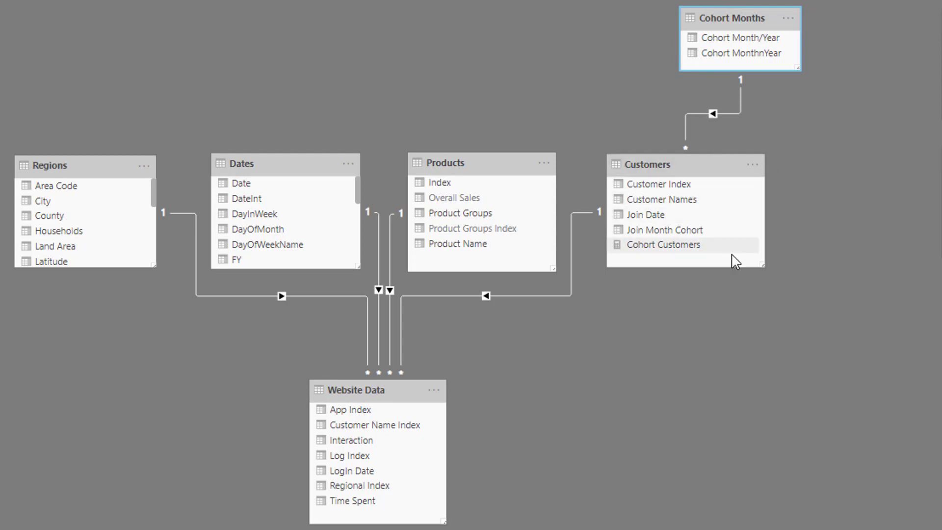
mouse_move(705, 235)
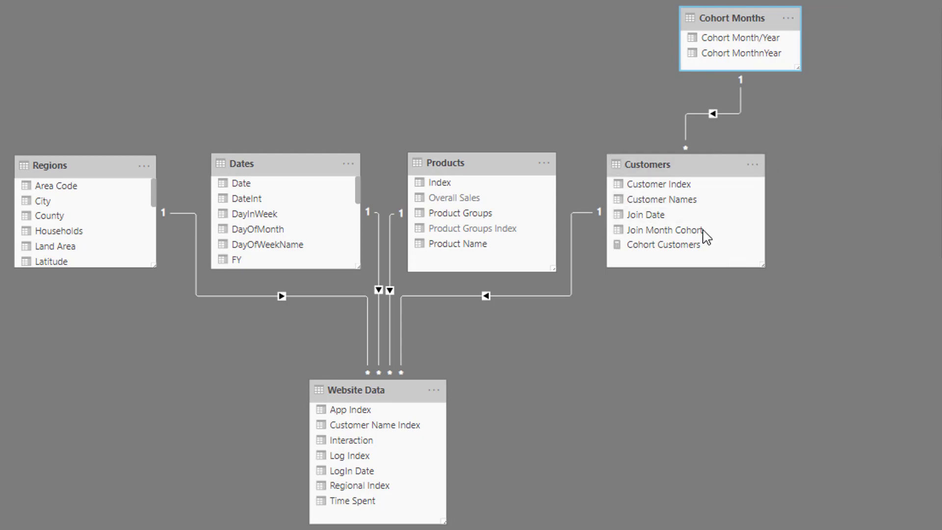
mouse_move(642, 105)
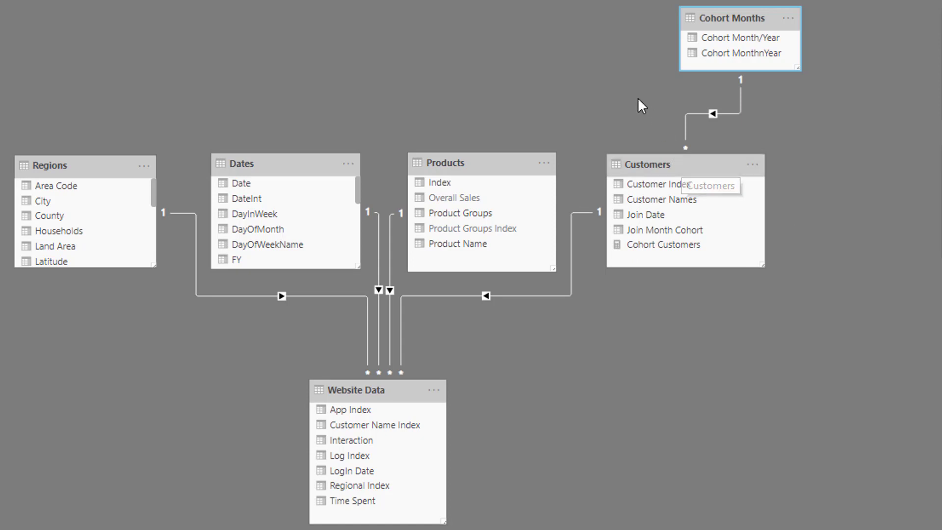
mouse_move(627, 93)
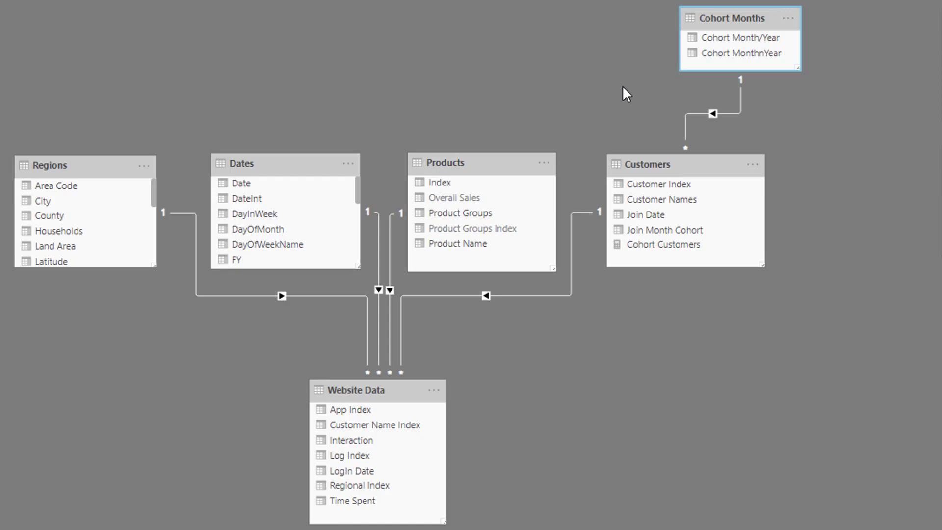
click(41, 108)
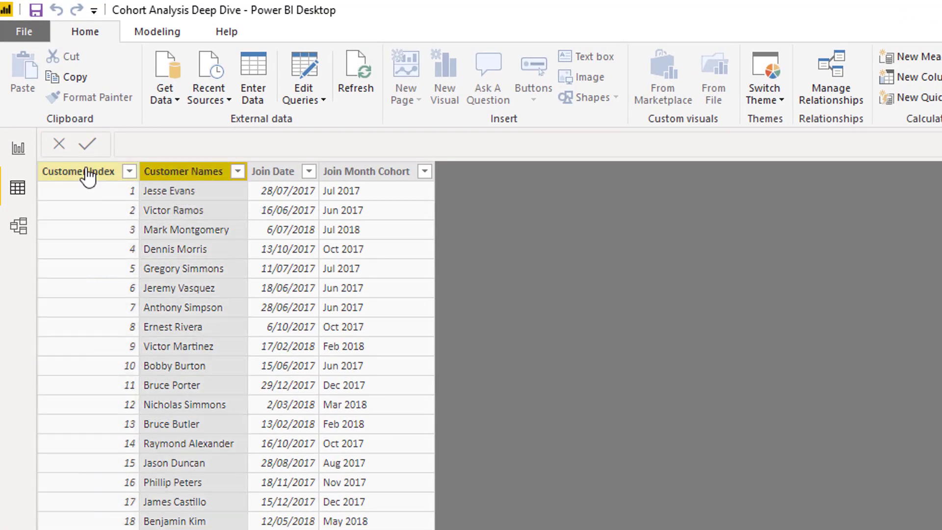
mouse_move(178, 346)
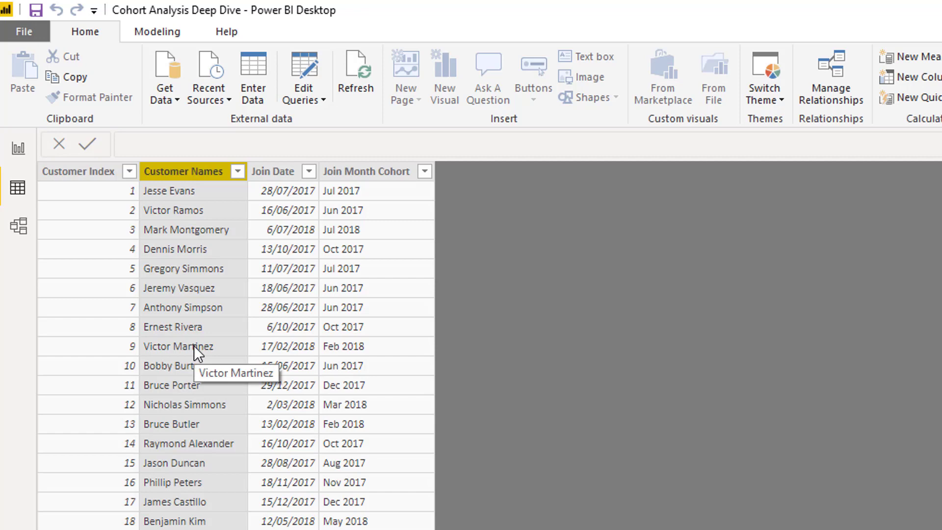
mouse_move(315, 171)
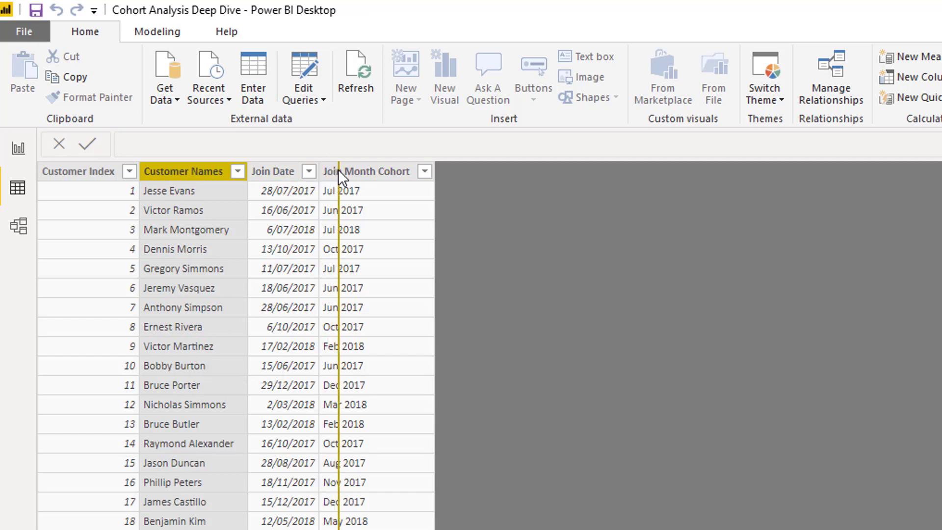
Inspect the Join Date formula (earliest Website Data login), then select Join Month Cohort, triggering a duplicate-name warning.
click(283, 171)
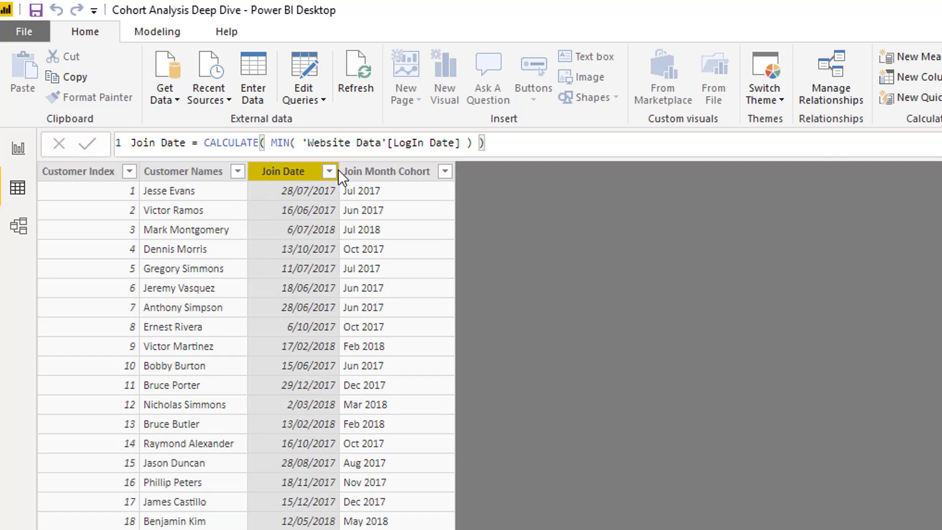
mouse_move(325, 175)
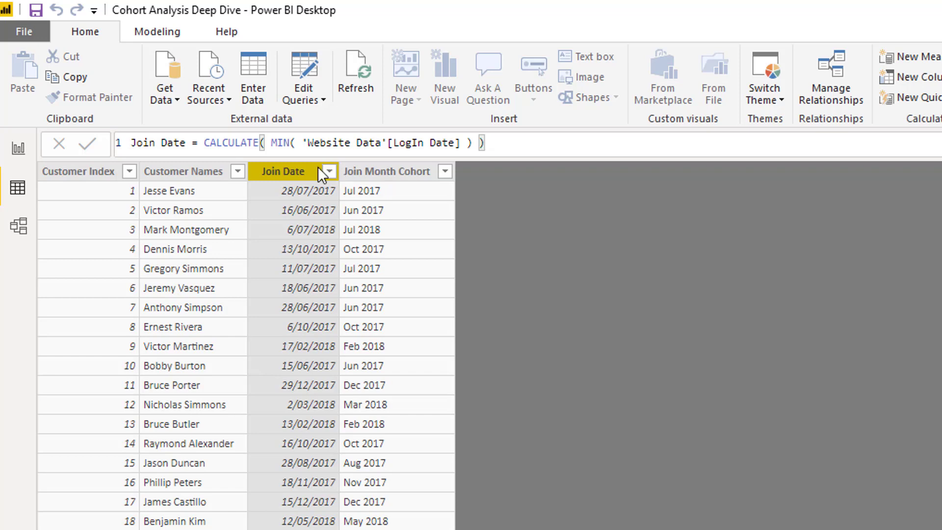
mouse_move(288, 174)
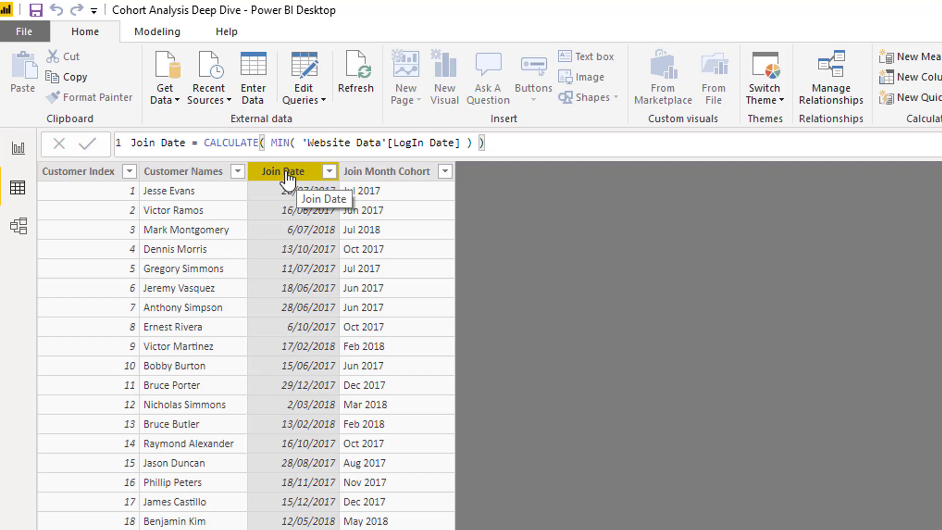
mouse_move(295, 162)
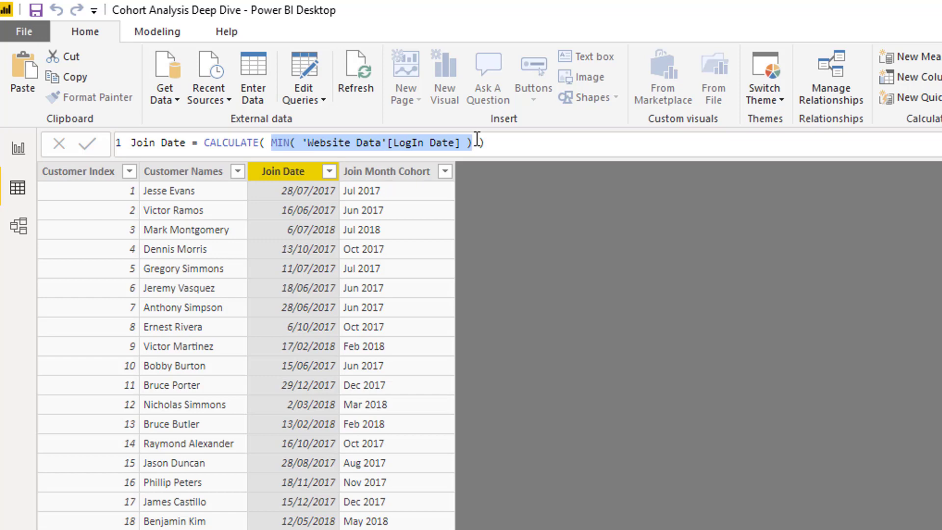
mouse_move(292, 175)
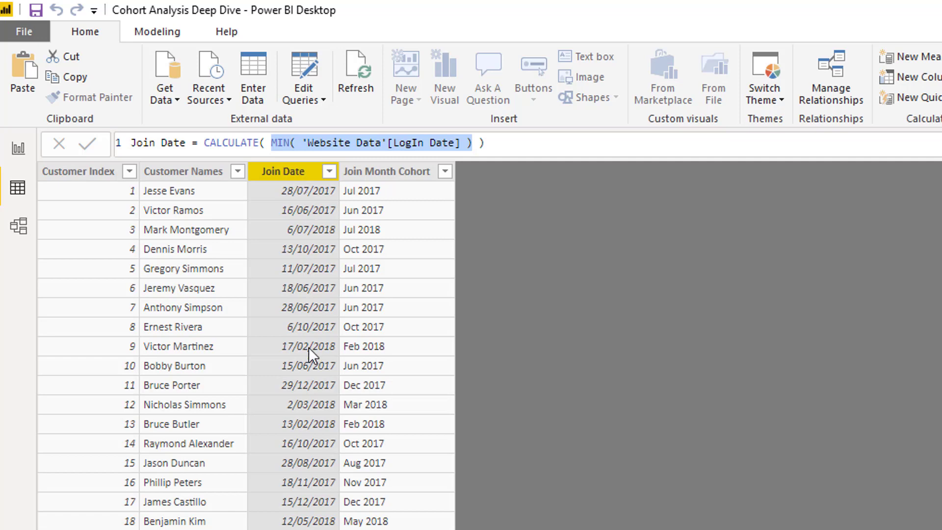
mouse_move(371, 193)
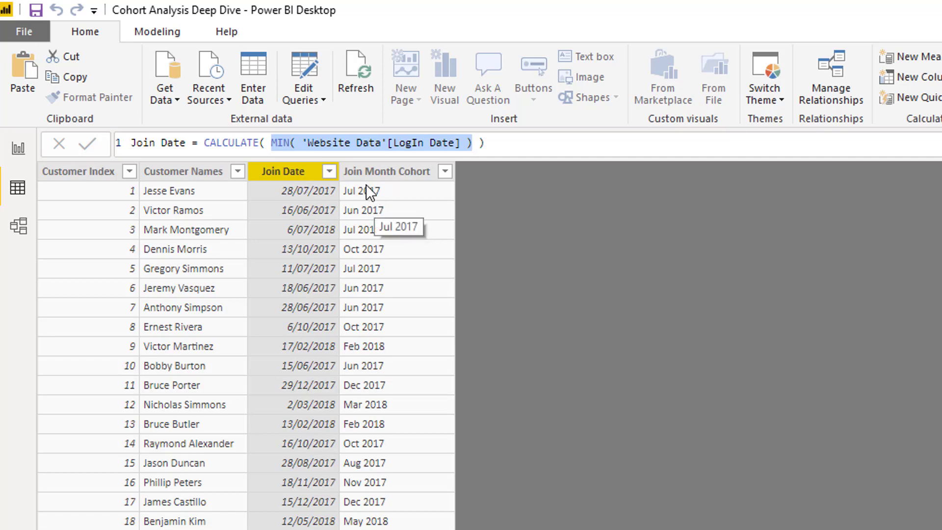
mouse_move(339, 197)
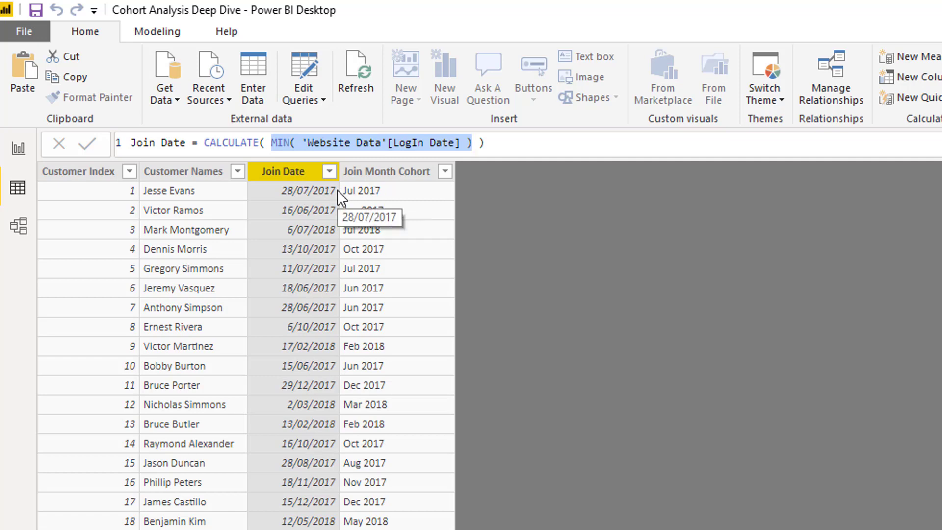
mouse_move(378, 177)
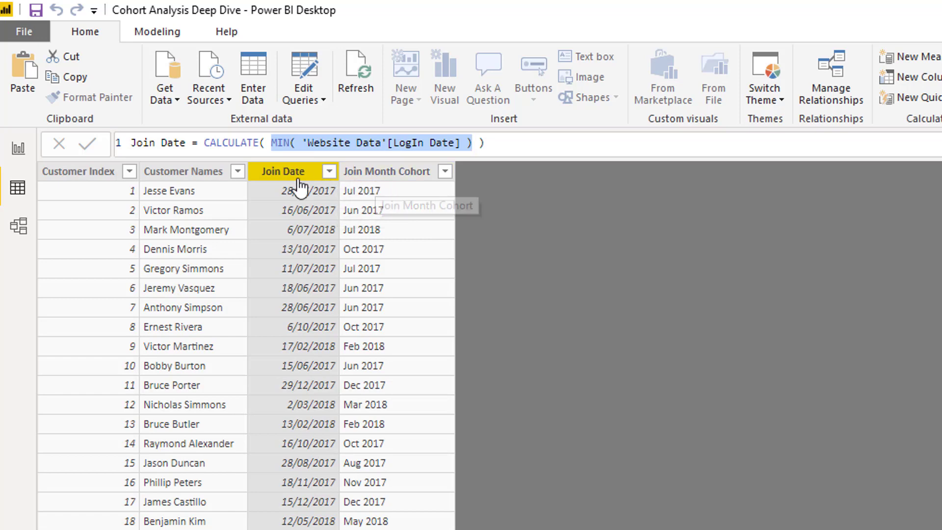
mouse_move(394, 181)
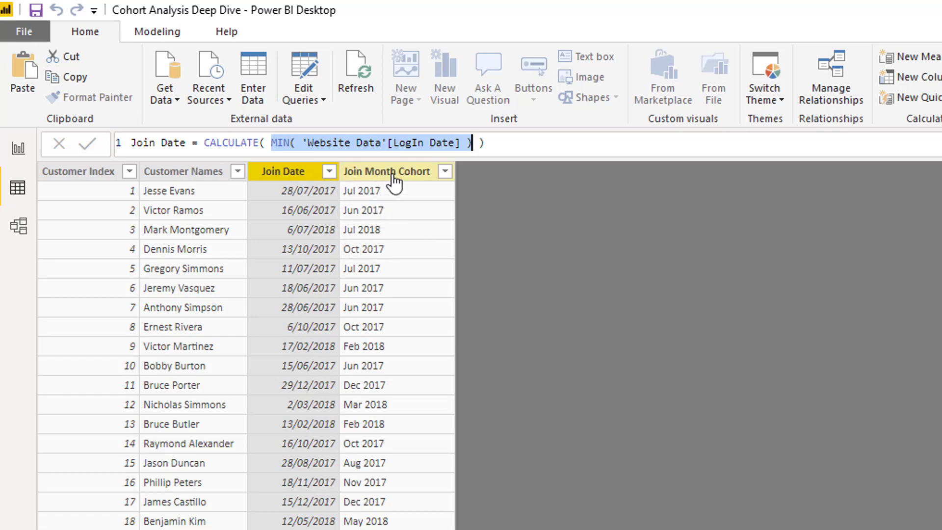
mouse_move(394, 178)
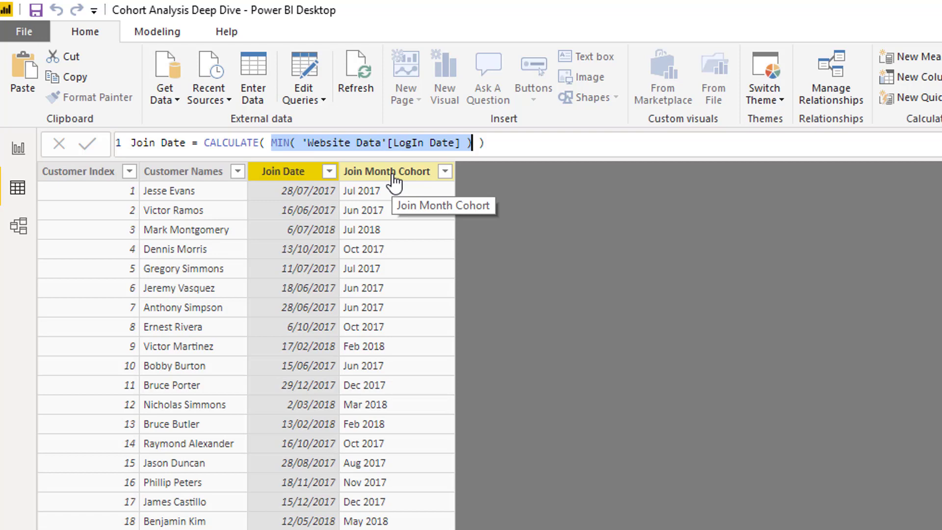
click(86, 144)
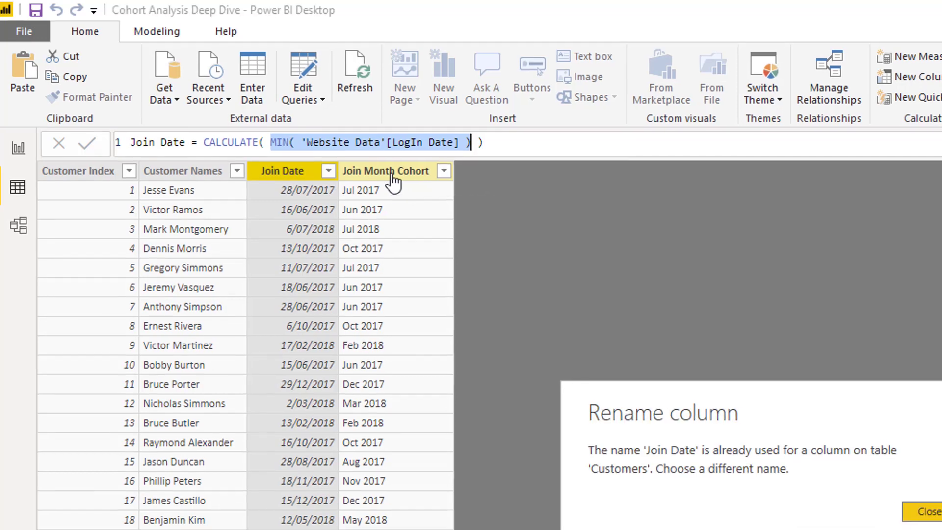
Dismiss the warning and highlight the Dates[Month & Year] lookup in the Join Month Cohort formula.
click(927, 511)
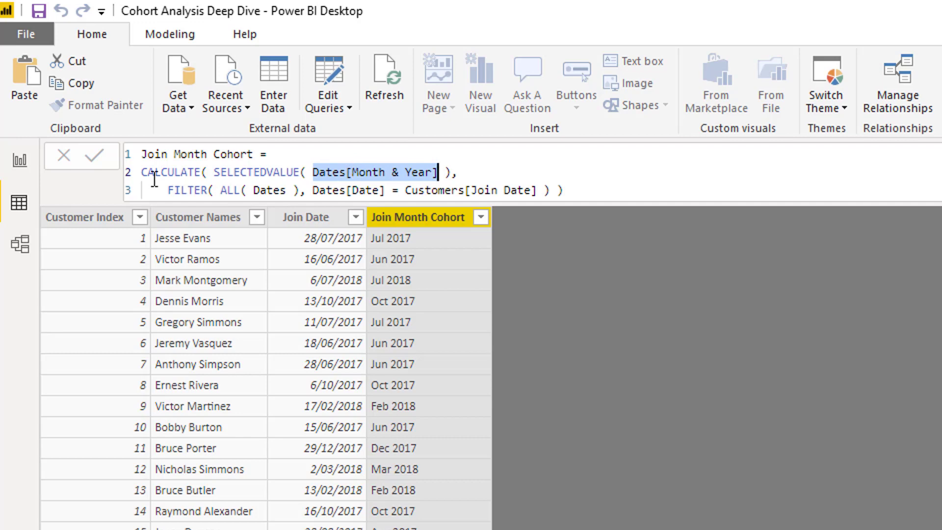
mouse_move(168, 190)
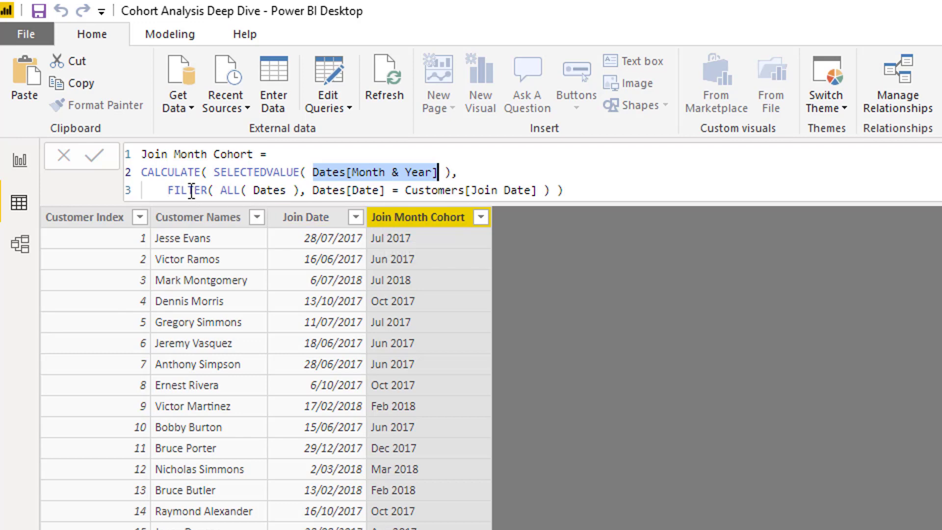
double_click(258, 190)
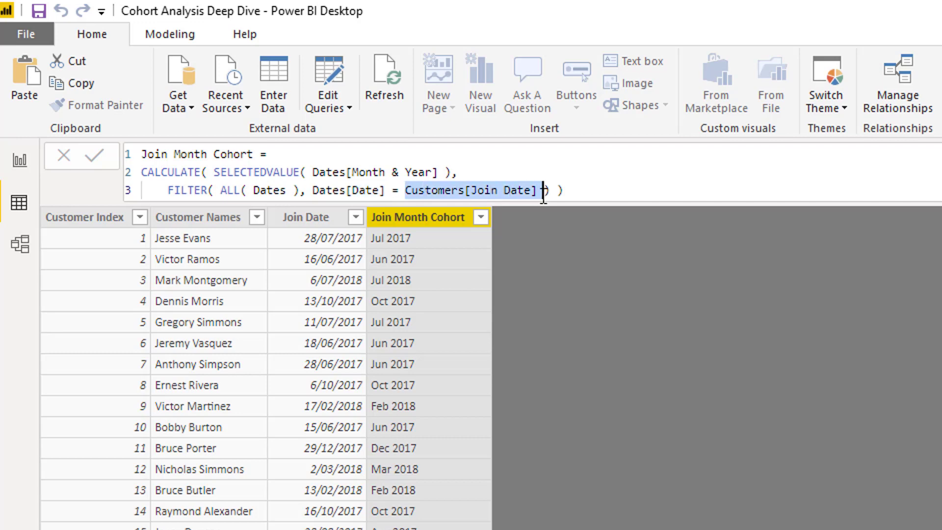
mouse_move(443, 247)
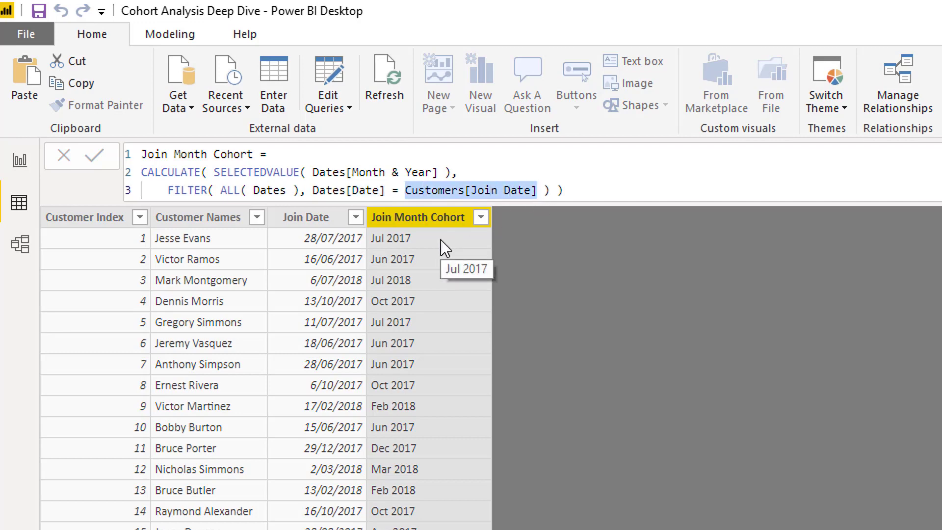
mouse_move(329, 216)
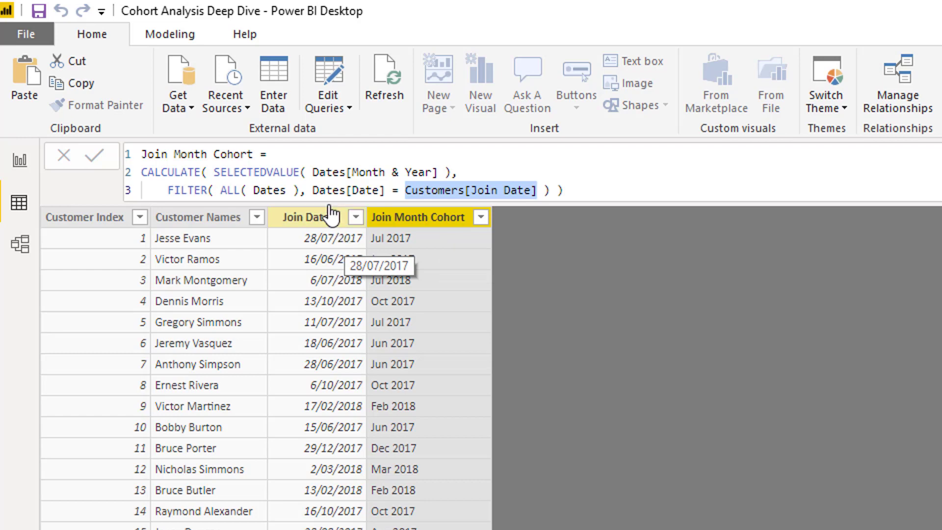
mouse_move(313, 171)
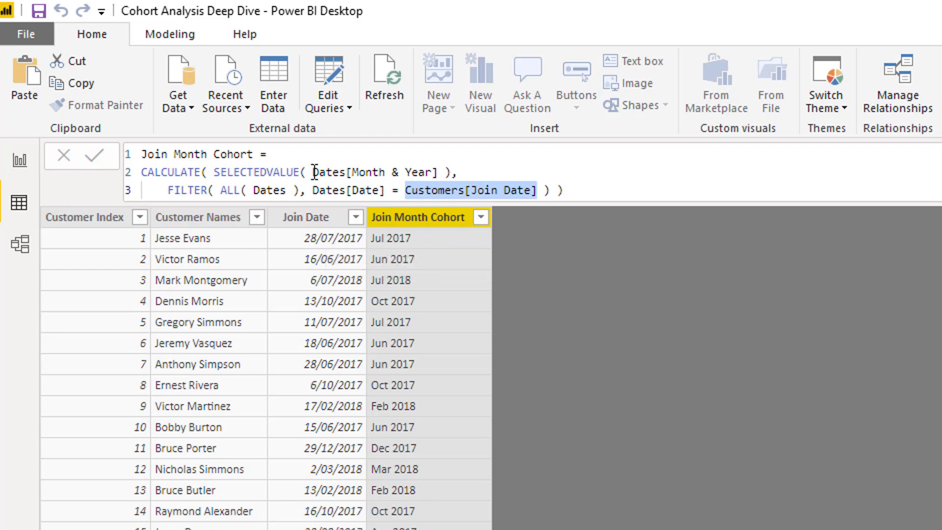
click(348, 173)
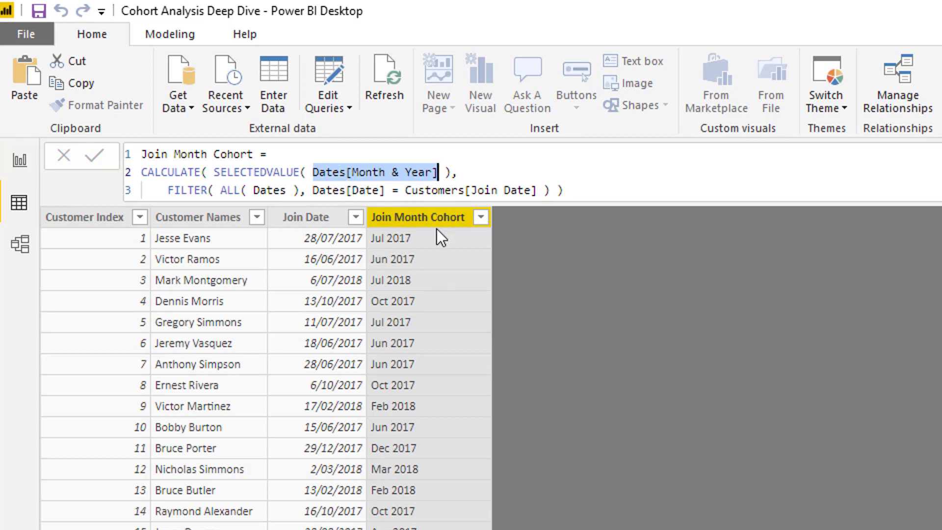
mouse_move(468, 485)
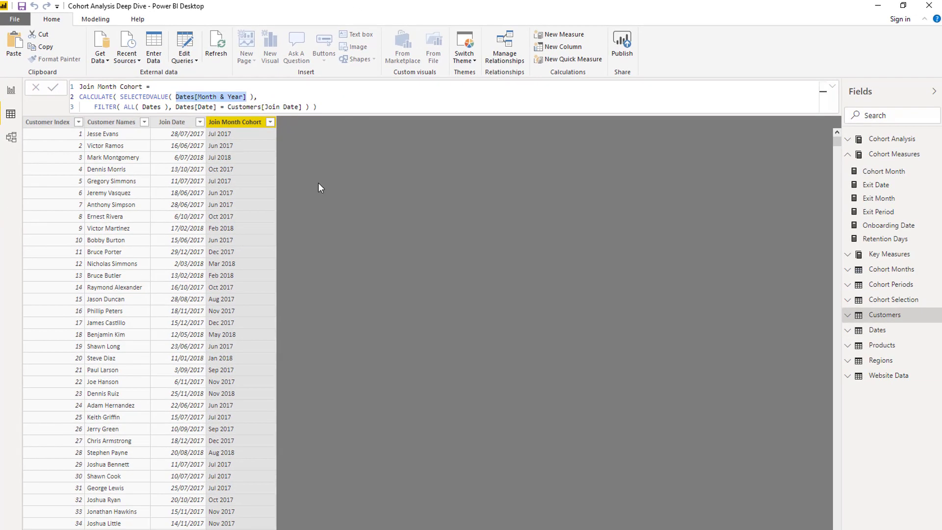
mouse_move(250, 124)
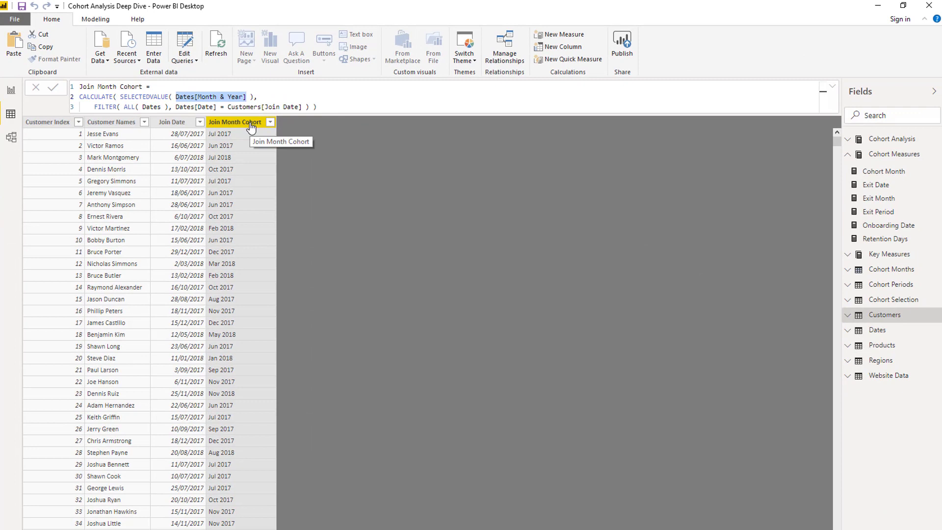
mouse_move(11, 138)
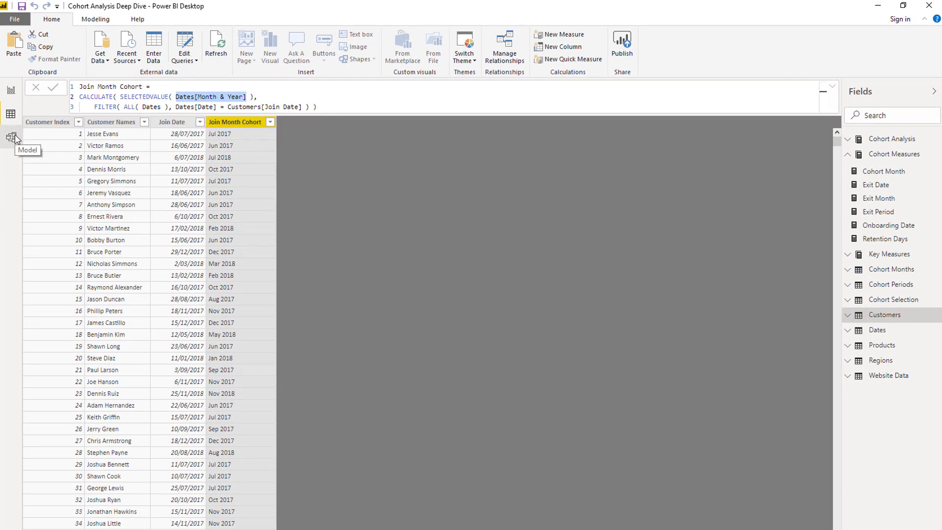
click(10, 137)
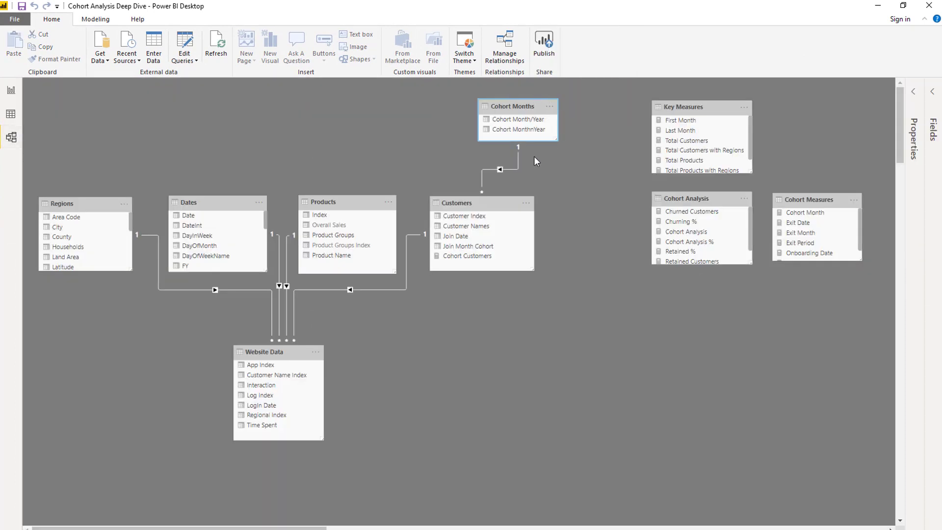
mouse_move(215, 92)
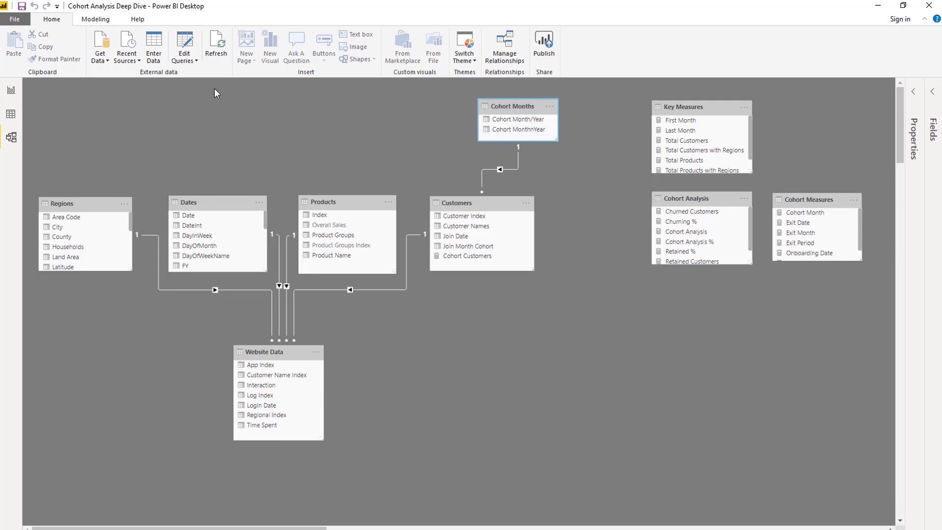
click(11, 113)
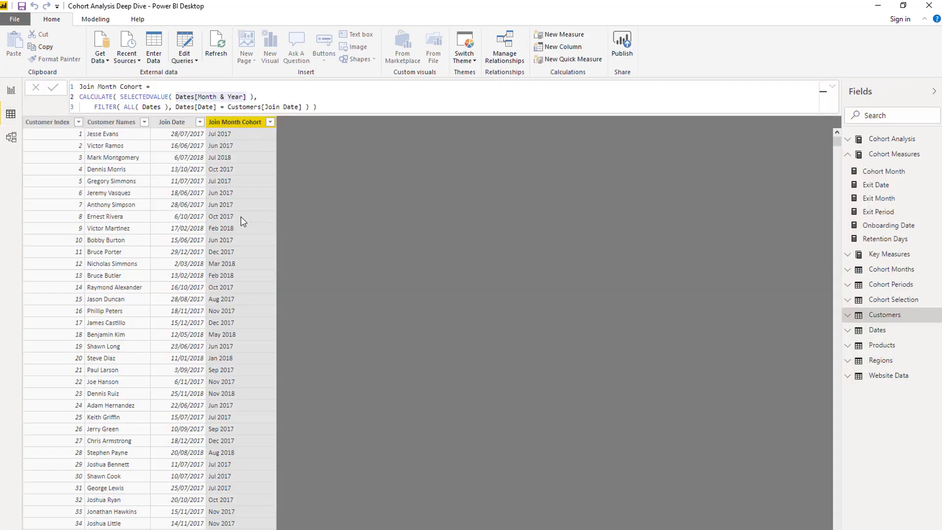
mouse_move(255, 250)
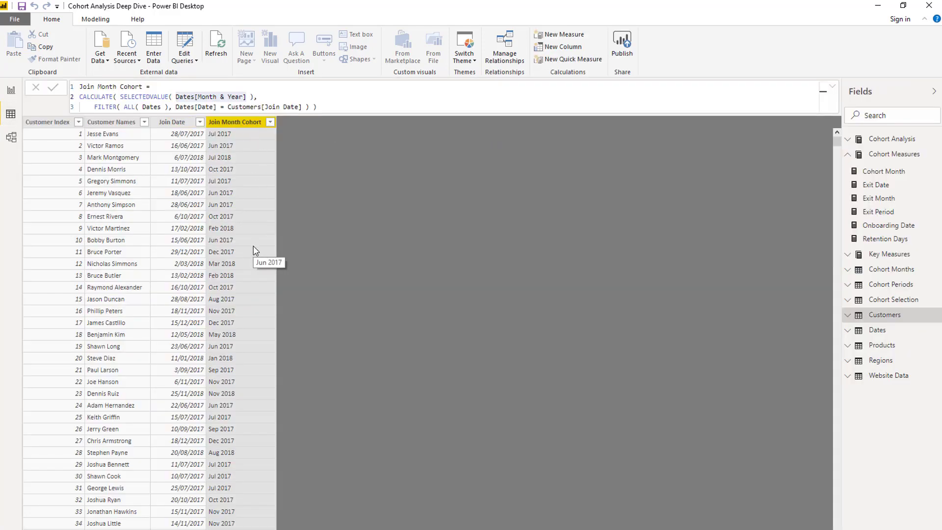
mouse_move(240, 122)
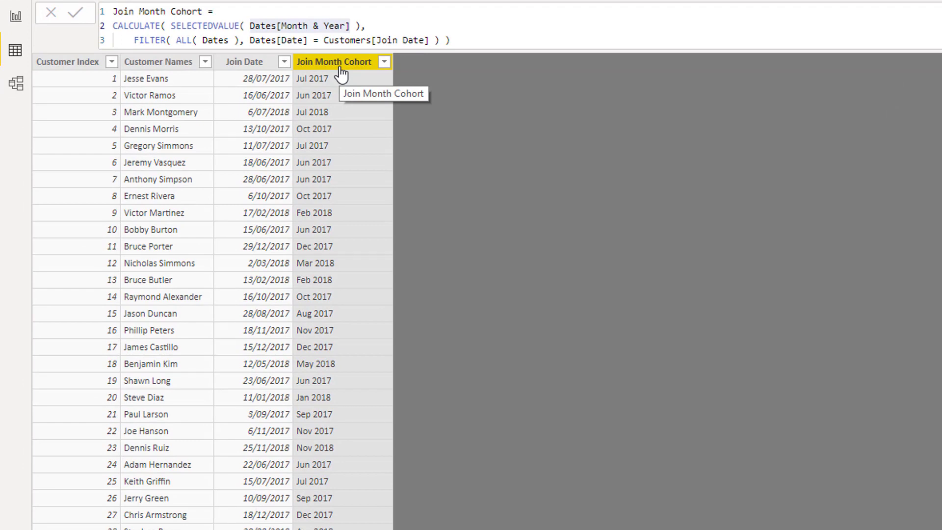
mouse_move(244, 61)
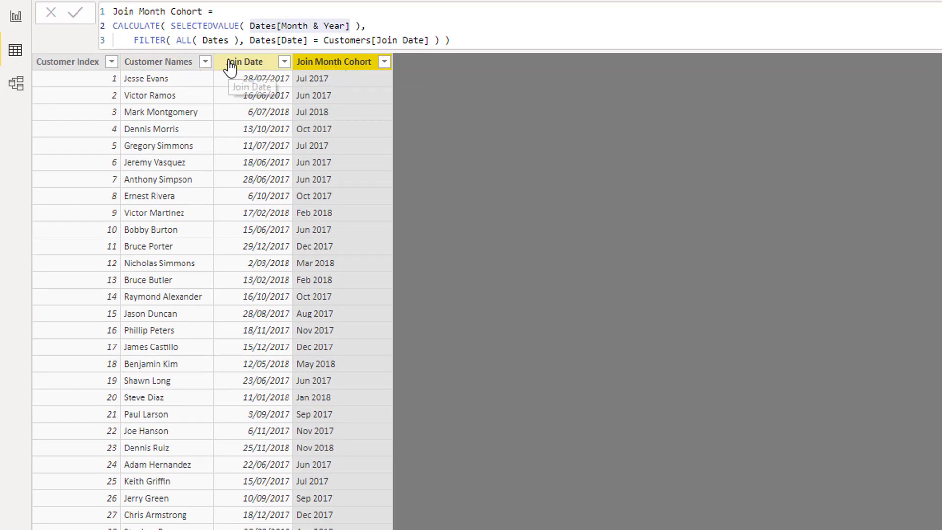
mouse_move(246, 61)
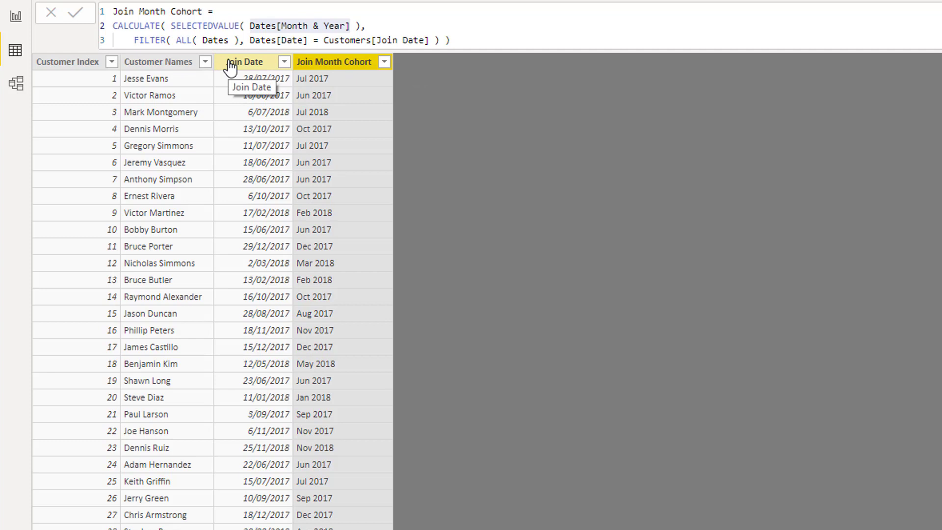
mouse_move(21, 26)
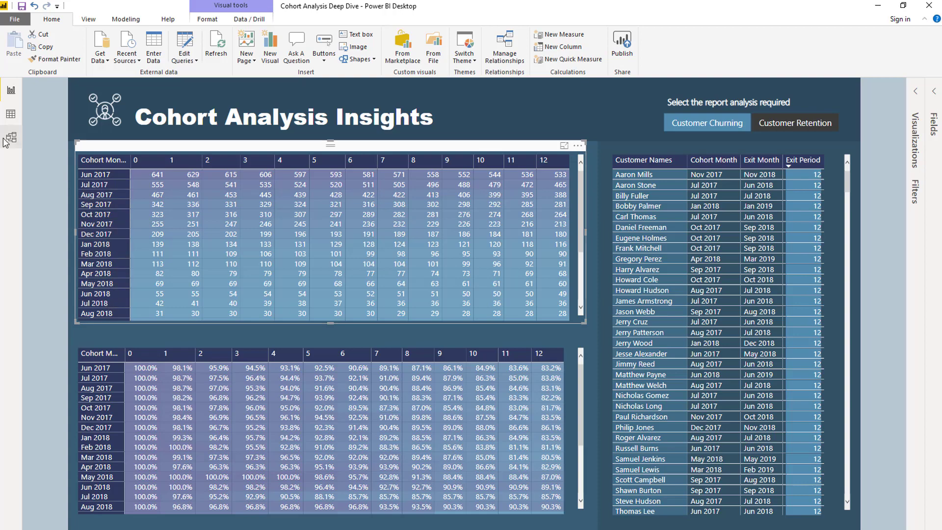
click(9, 114)
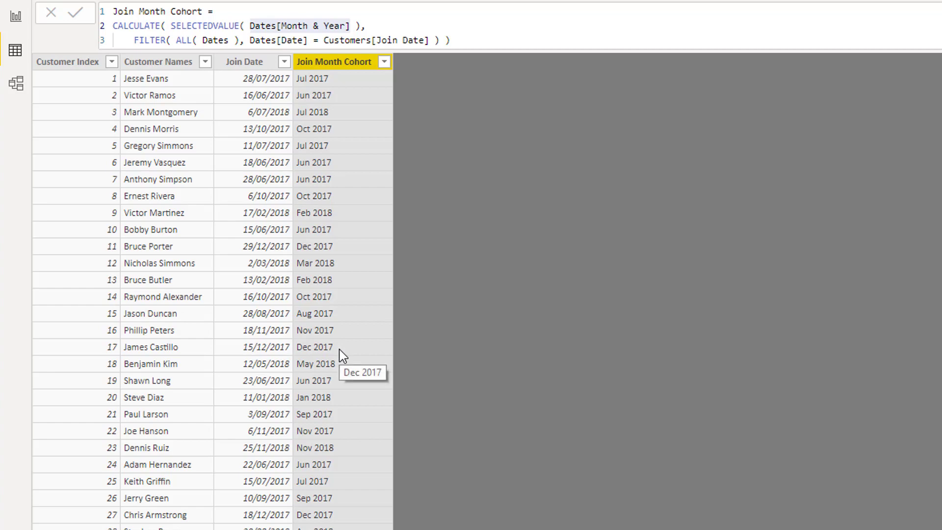
mouse_move(244, 61)
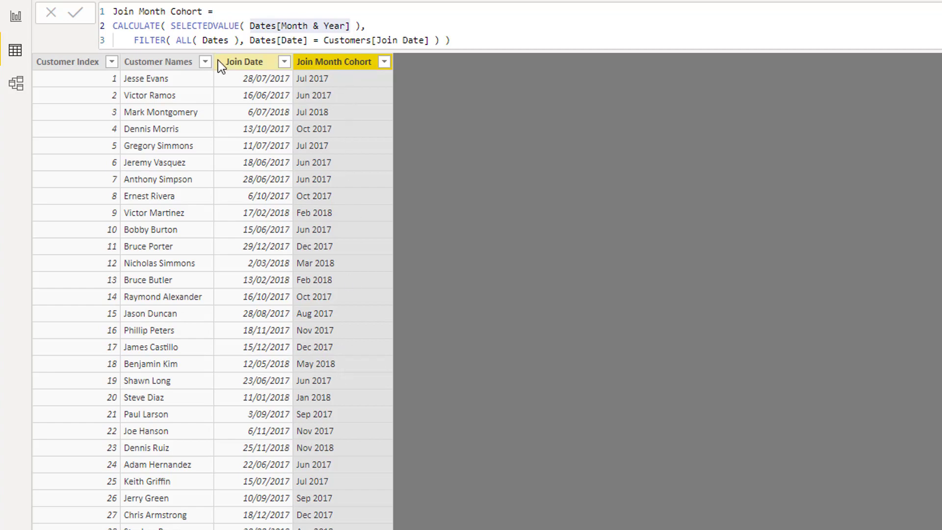
mouse_move(334, 60)
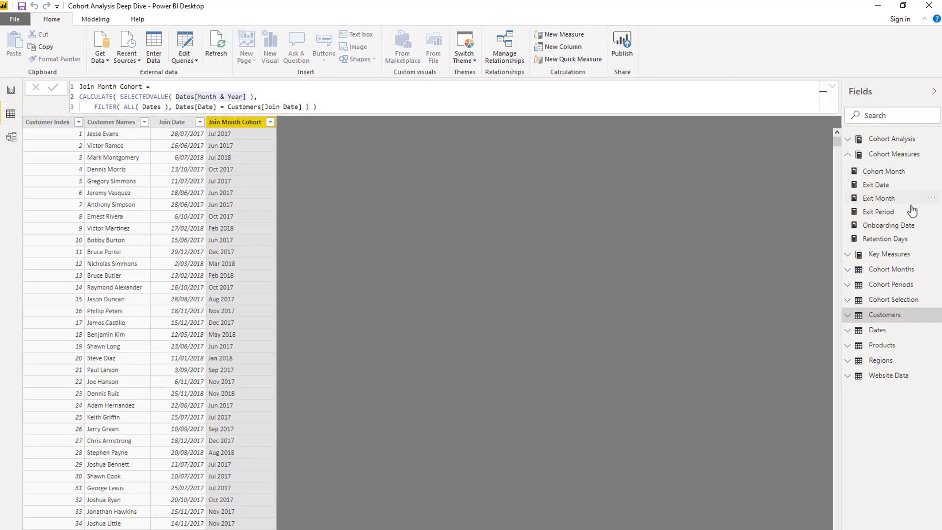
Review the Cohort Months summarize formula's MonthnYear reference, then display the Dates table data.
click(891, 269)
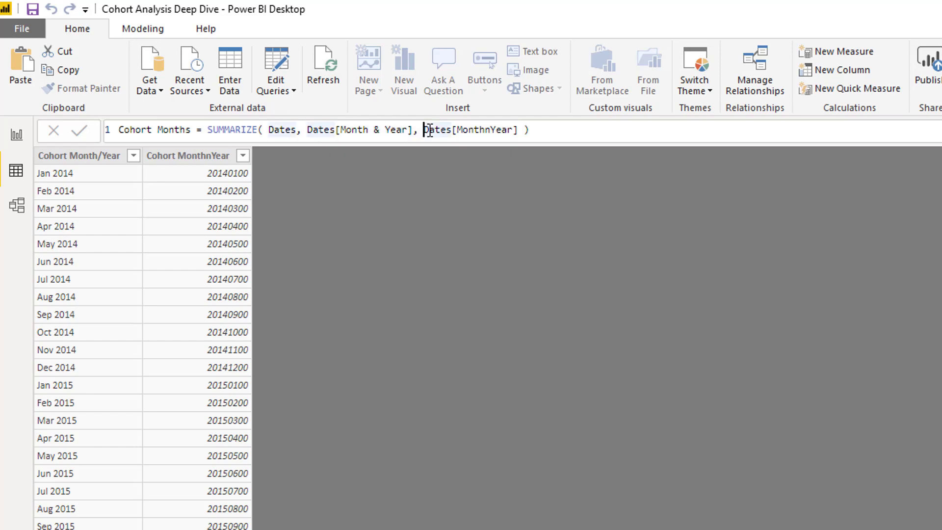
double_click(470, 129)
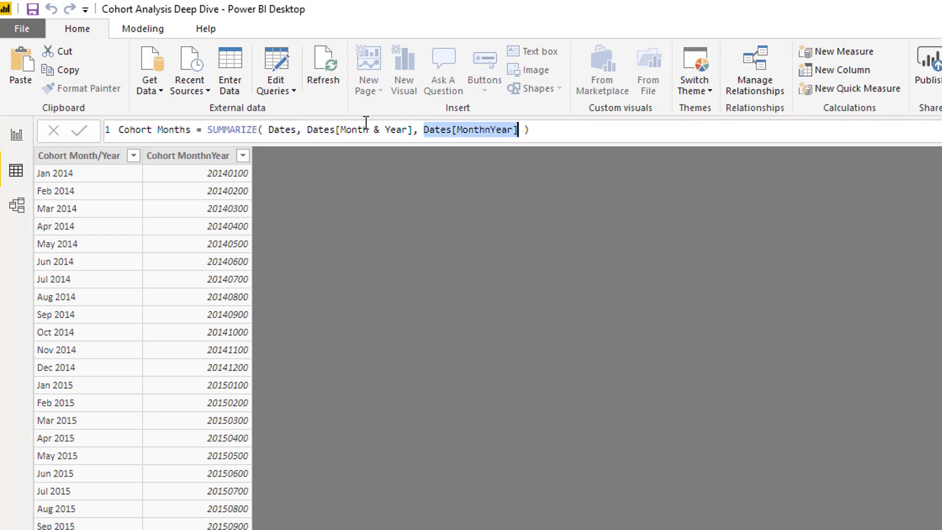
mouse_move(192, 156)
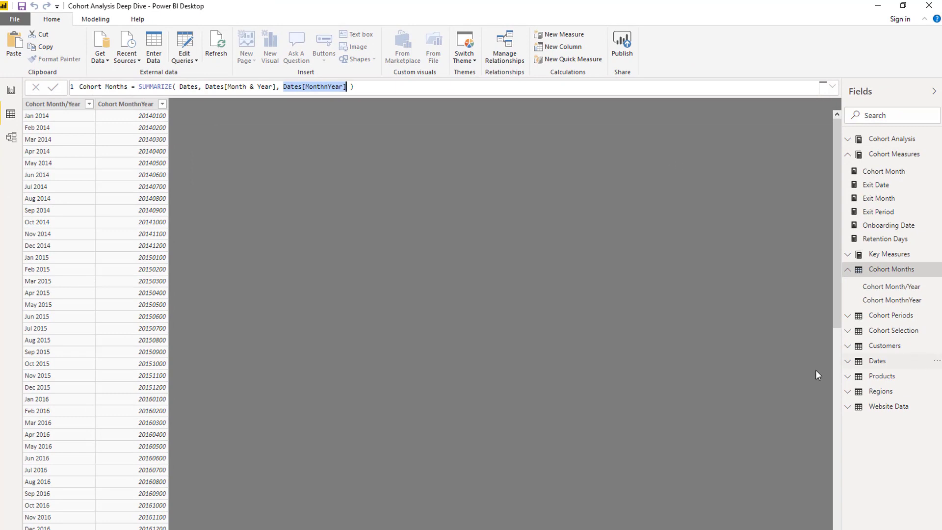
mouse_move(877, 360)
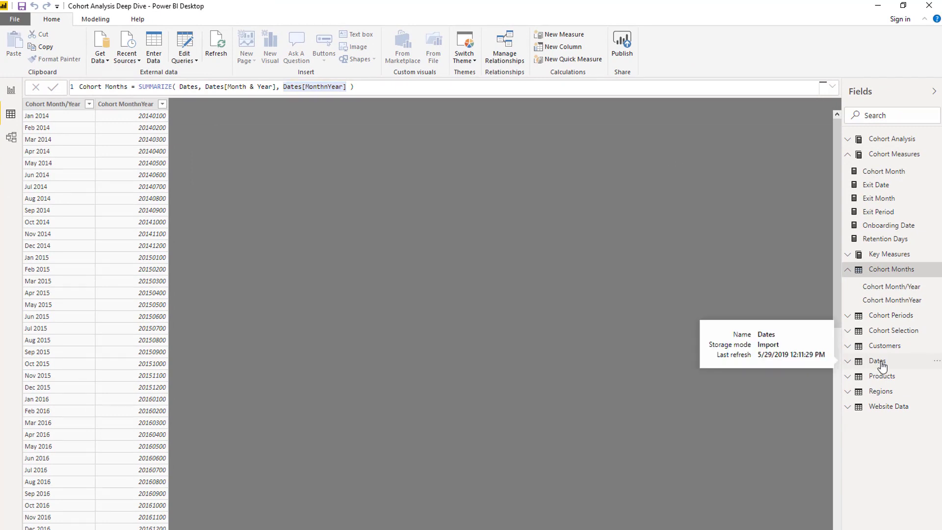
click(877, 360)
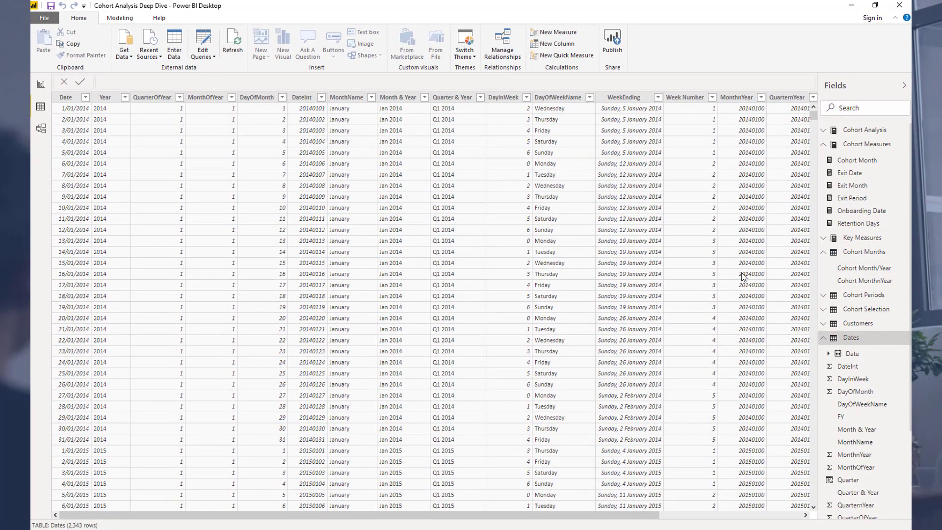
Return to the Cohort Months table and scan its month-year cohorts from Jan 2014 through 2018.
click(828, 336)
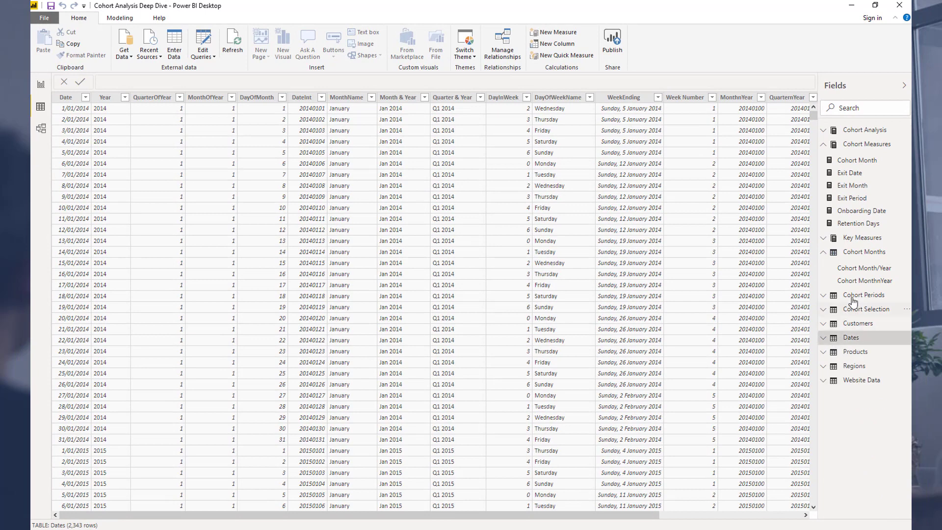
mouse_move(855, 224)
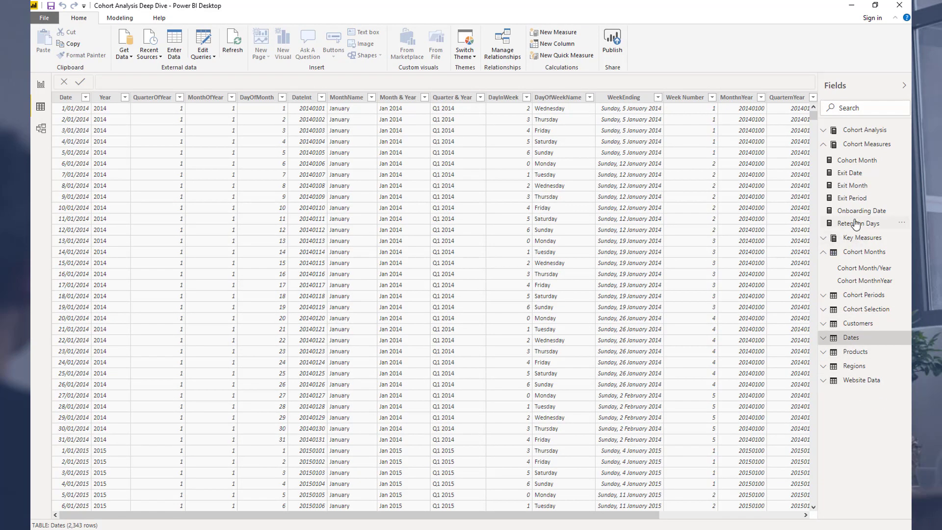
mouse_move(863, 252)
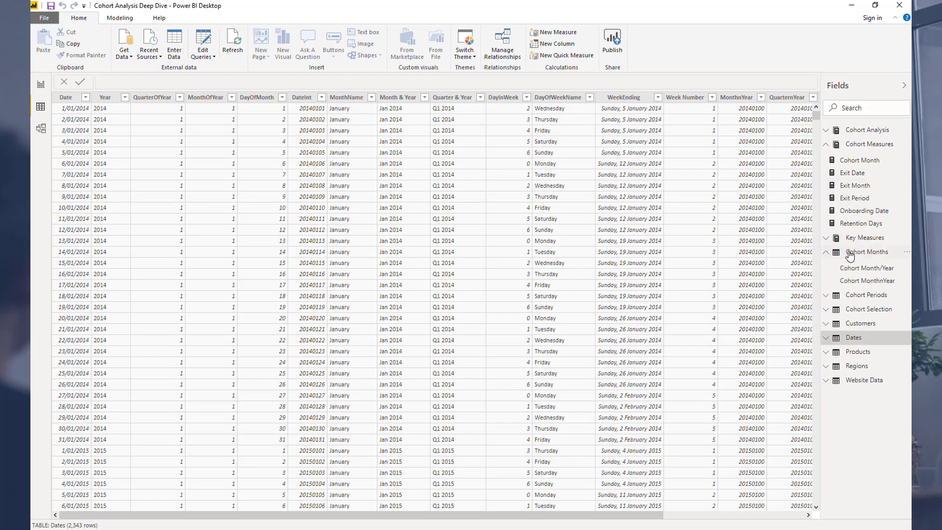
click(867, 252)
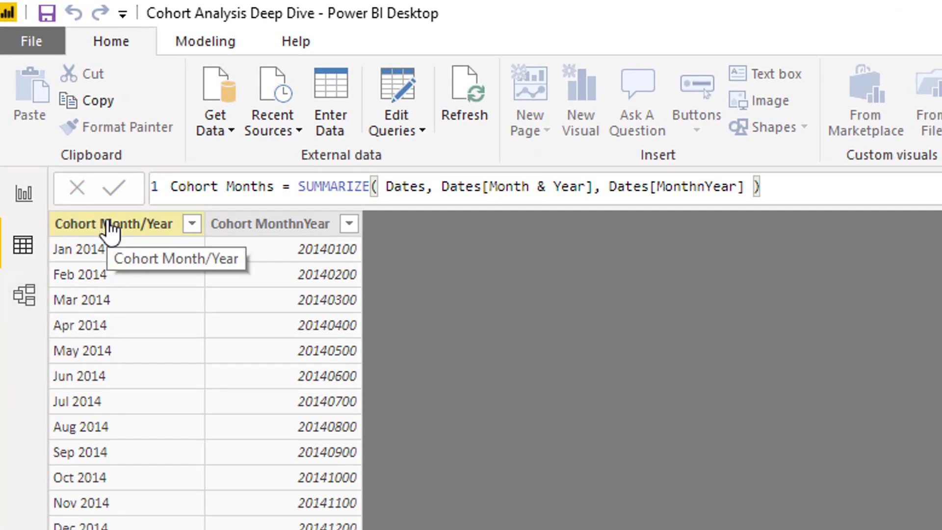
mouse_move(151, 237)
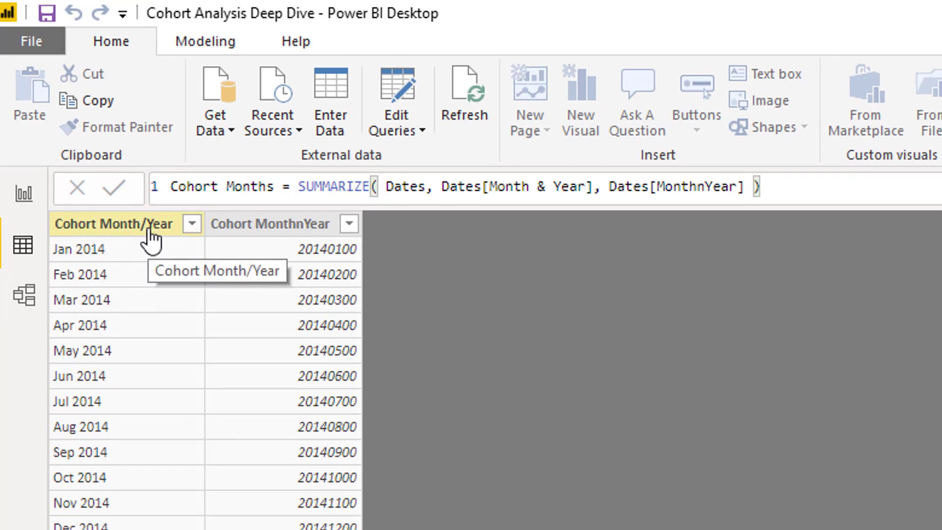
mouse_move(188, 434)
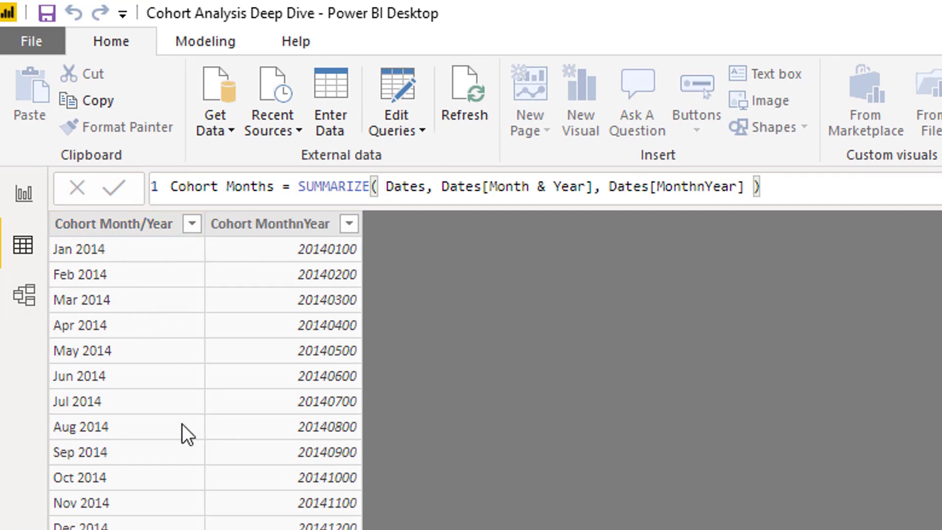
scroll(down, 3)
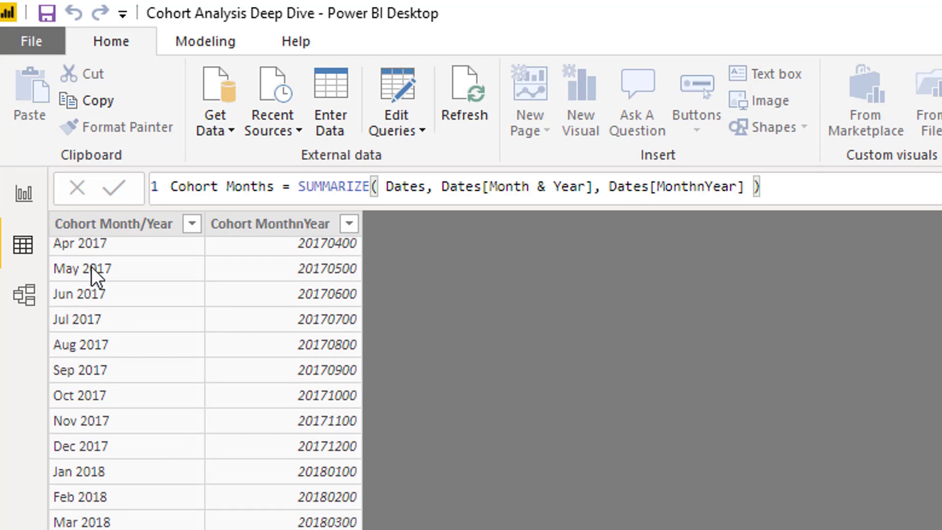
scroll(up, 3)
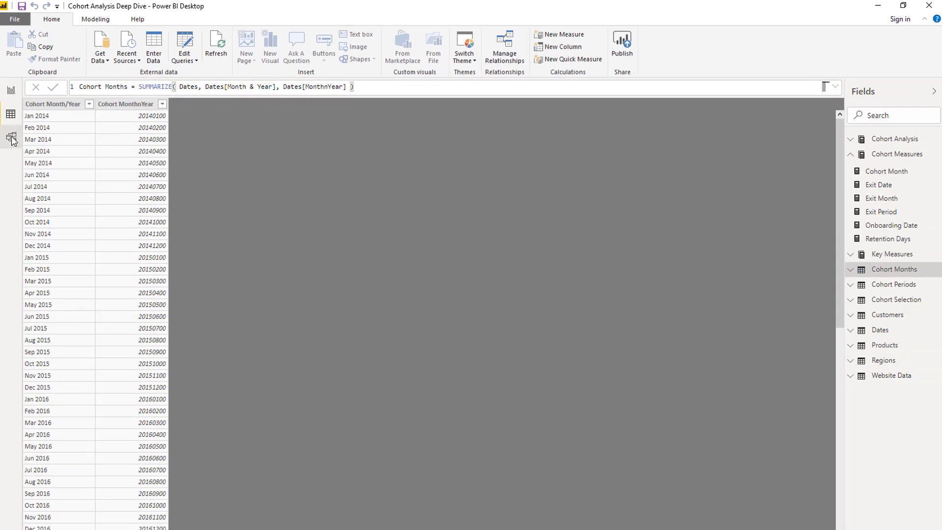
Inspect the one-to-many relationship from Cohort Months Month/Year to Customers Join Month Cohort.
click(11, 138)
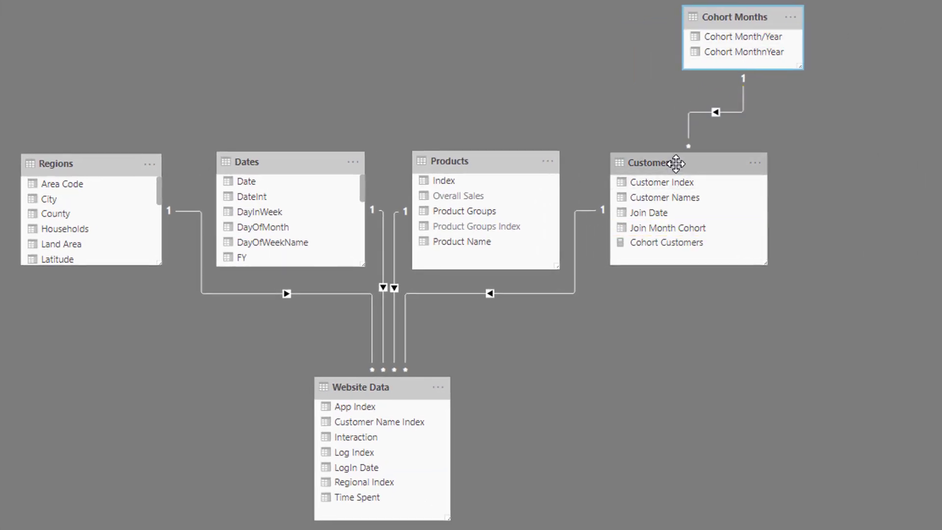
click(715, 112)
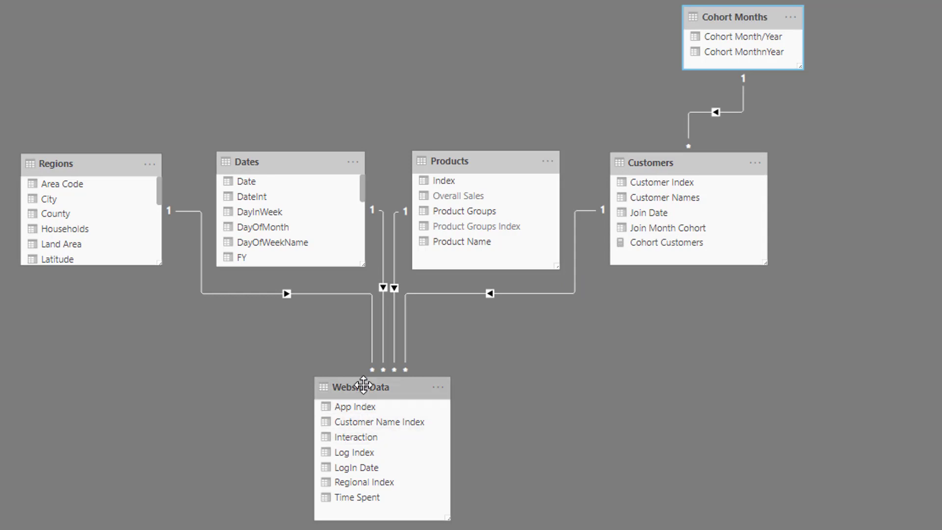
mouse_move(363, 386)
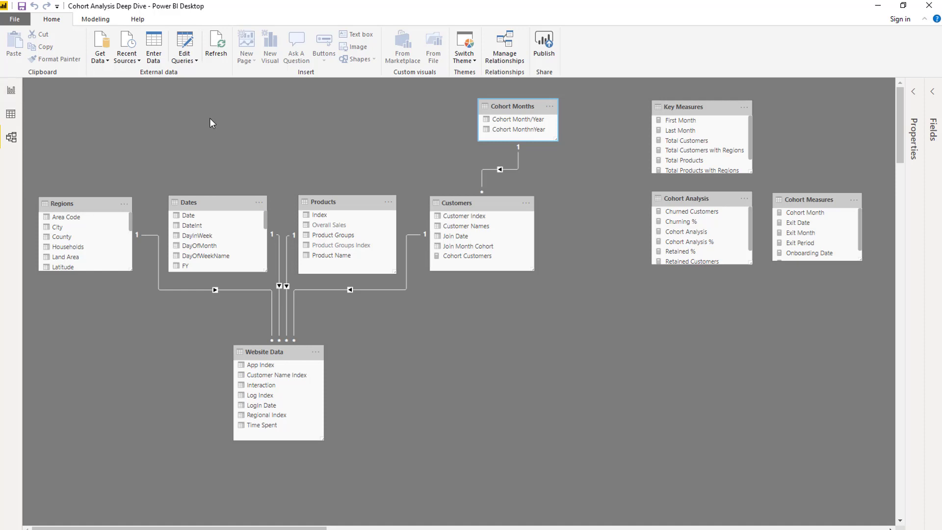
mouse_move(467, 112)
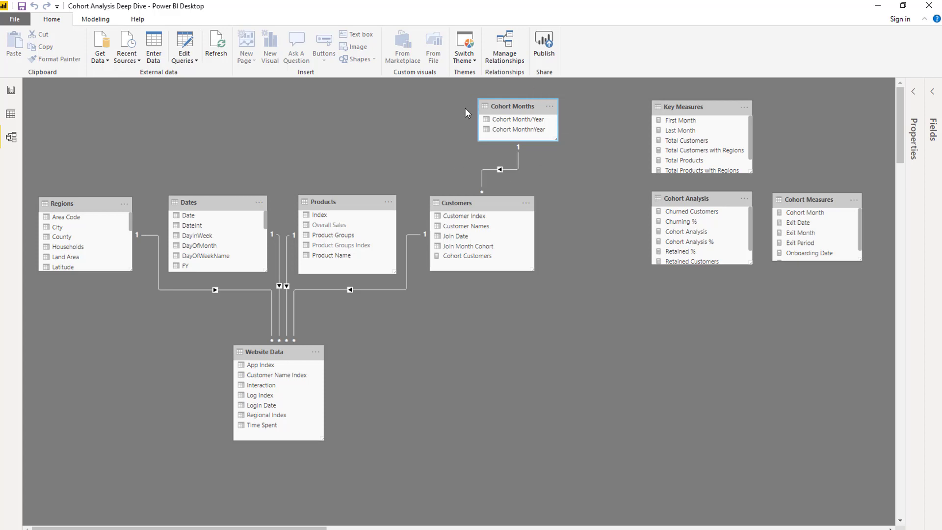
mouse_move(526, 120)
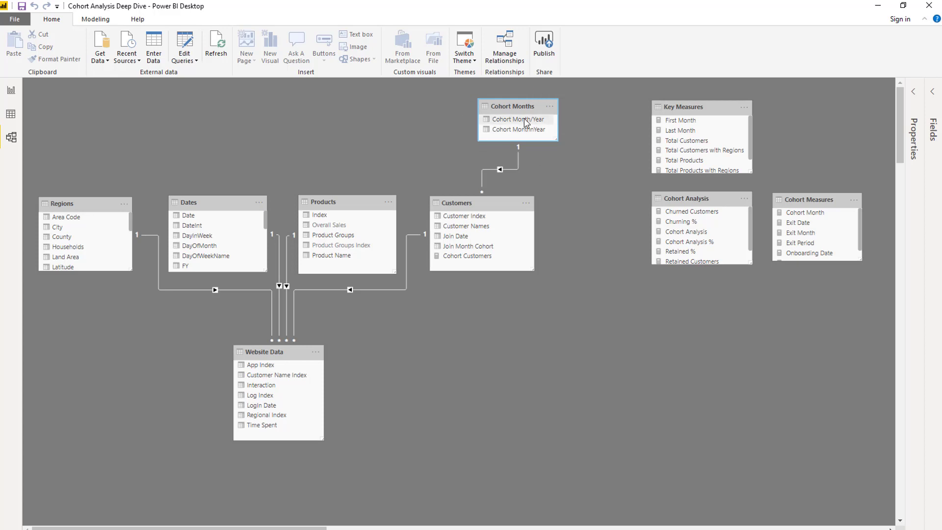
mouse_move(501, 155)
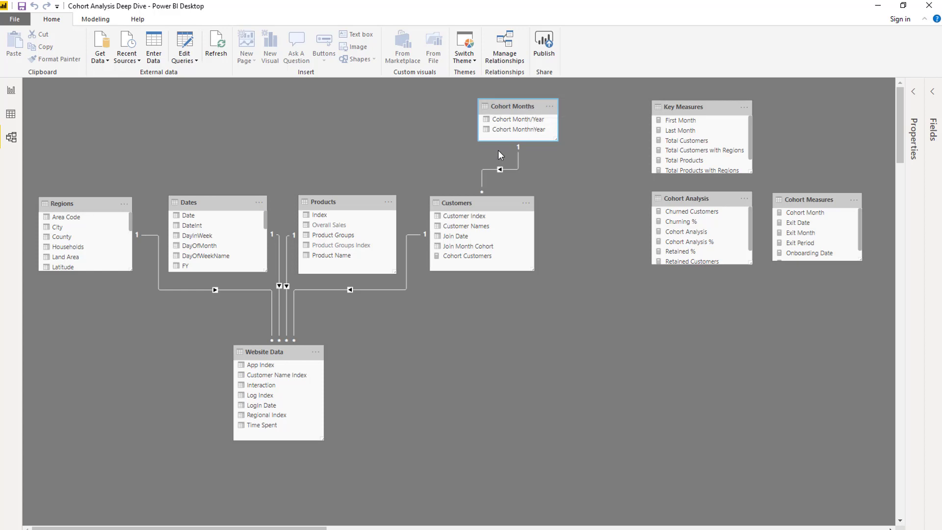
mouse_move(57, 195)
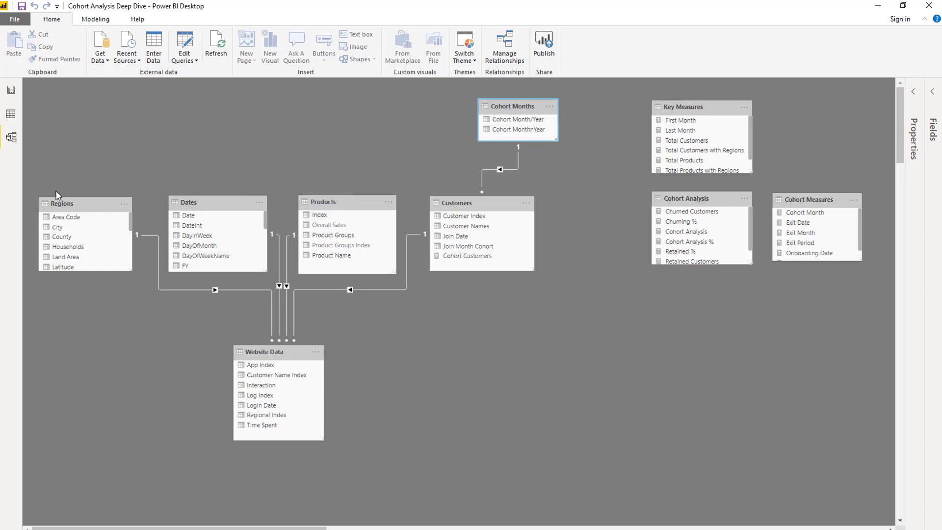
mouse_move(484, 194)
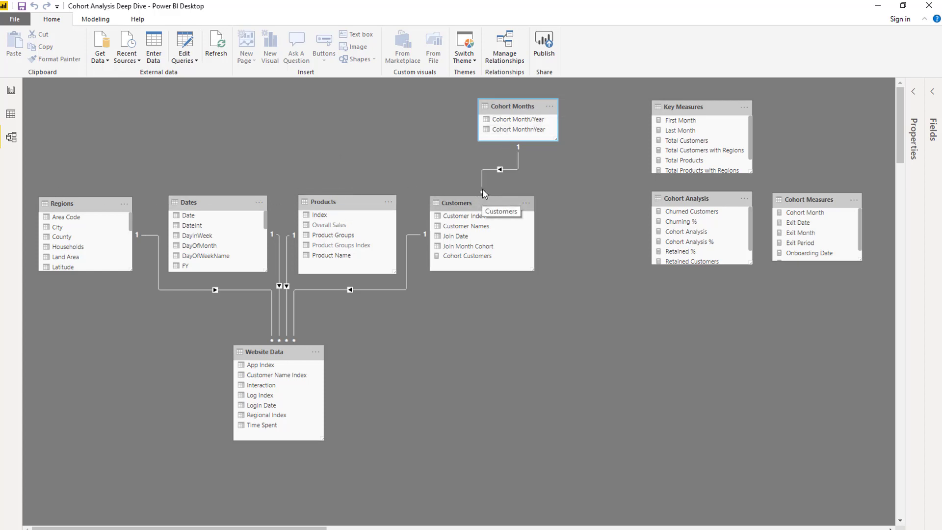
mouse_move(441, 154)
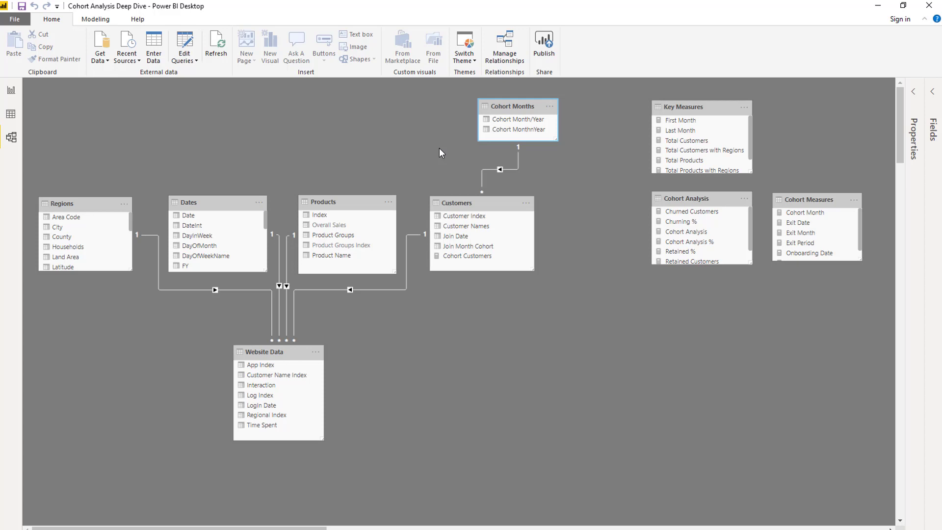
click(500, 170)
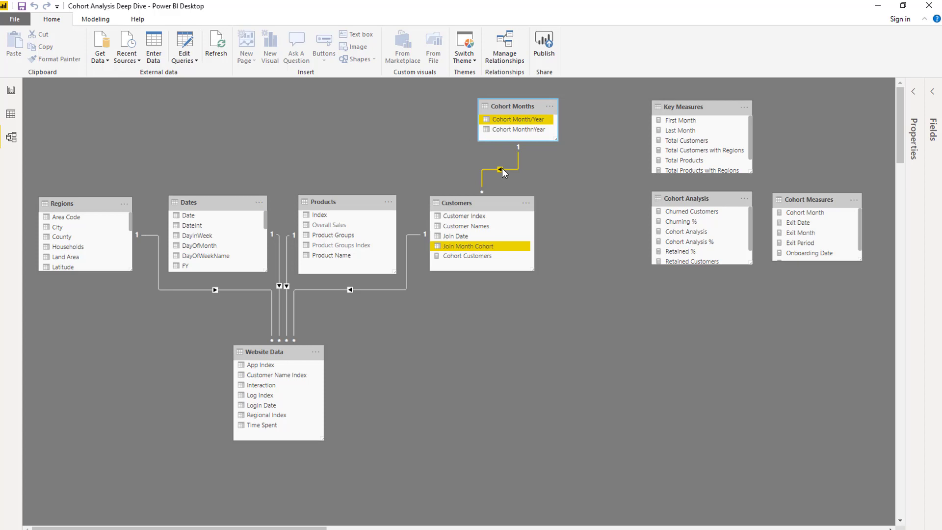
click(241, 151)
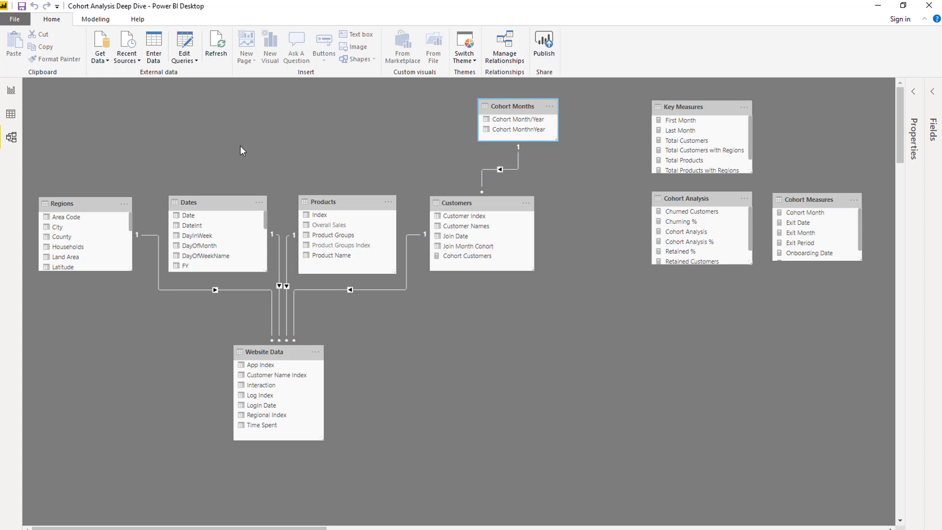
mouse_move(9, 90)
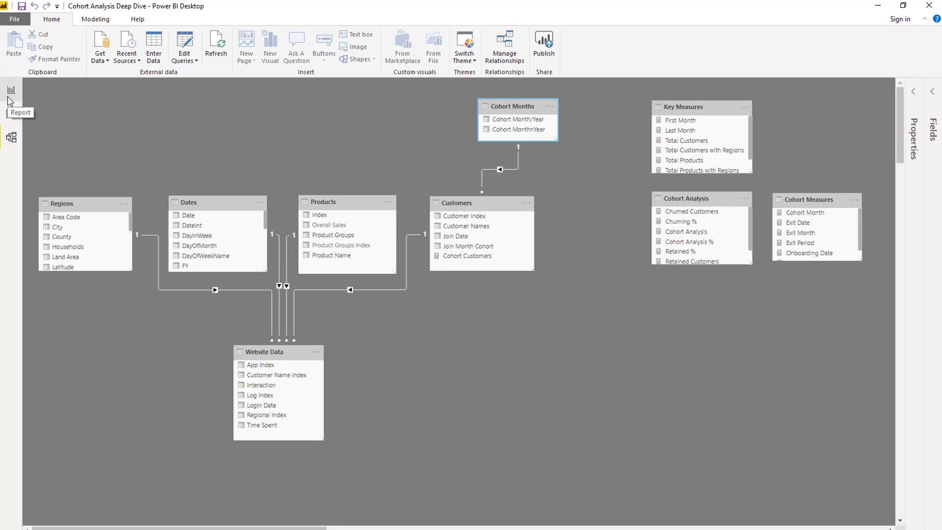
Return to the Cohort Analysis Insights report page with its cohort matrices and customer exit table.
click(9, 91)
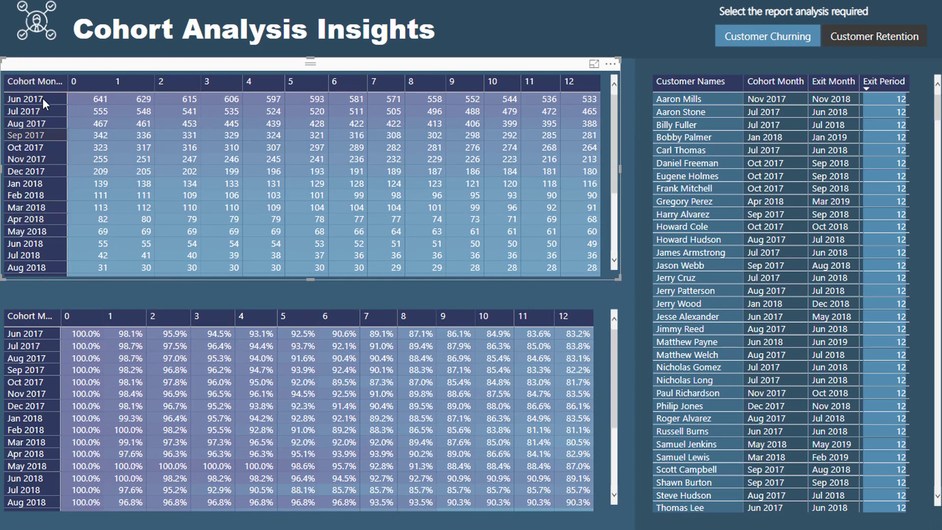
mouse_move(36, 82)
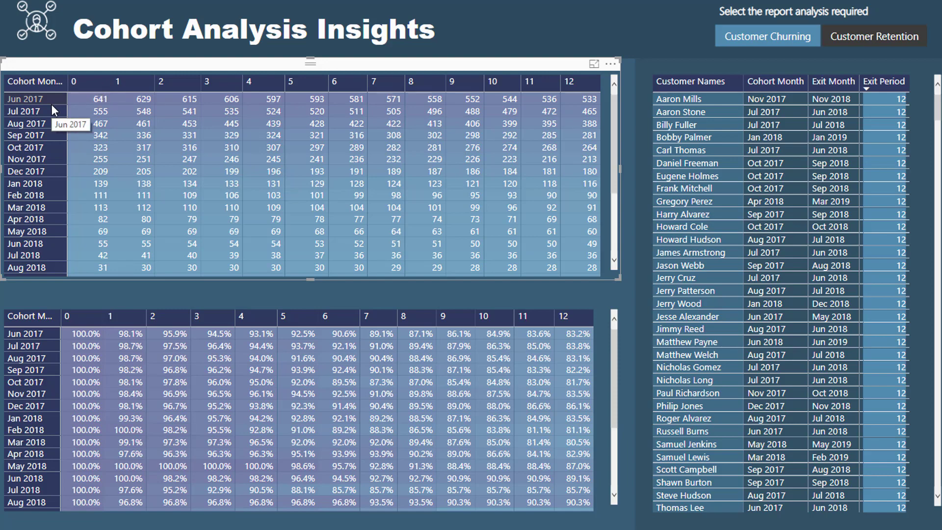
mouse_move(48, 102)
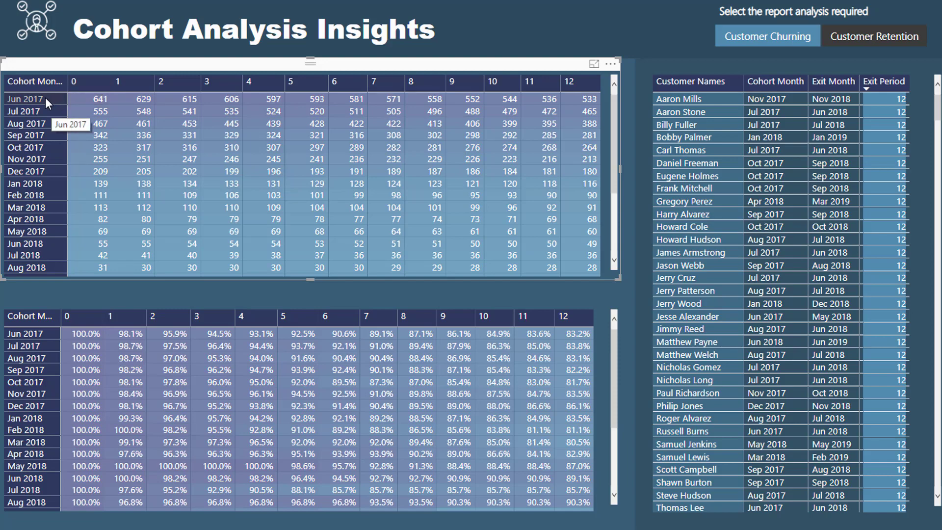
mouse_move(539, 50)
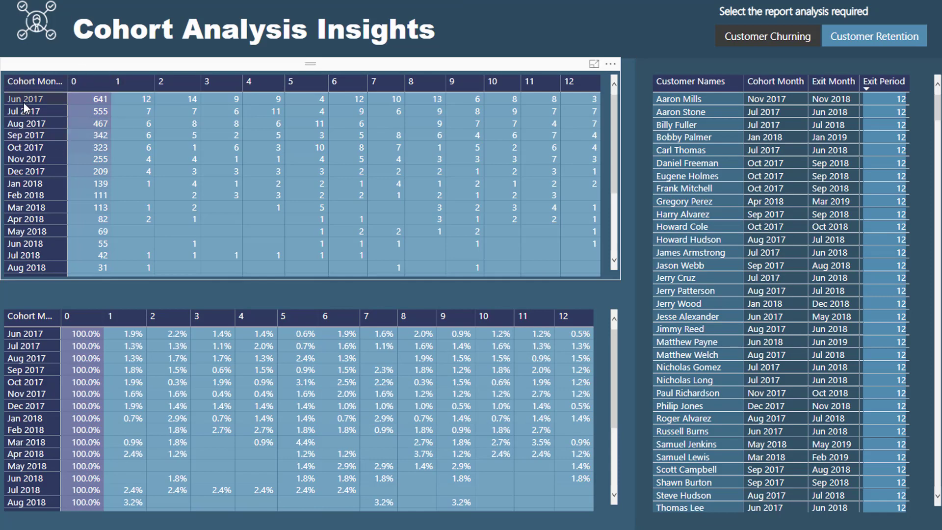
mouse_move(99, 99)
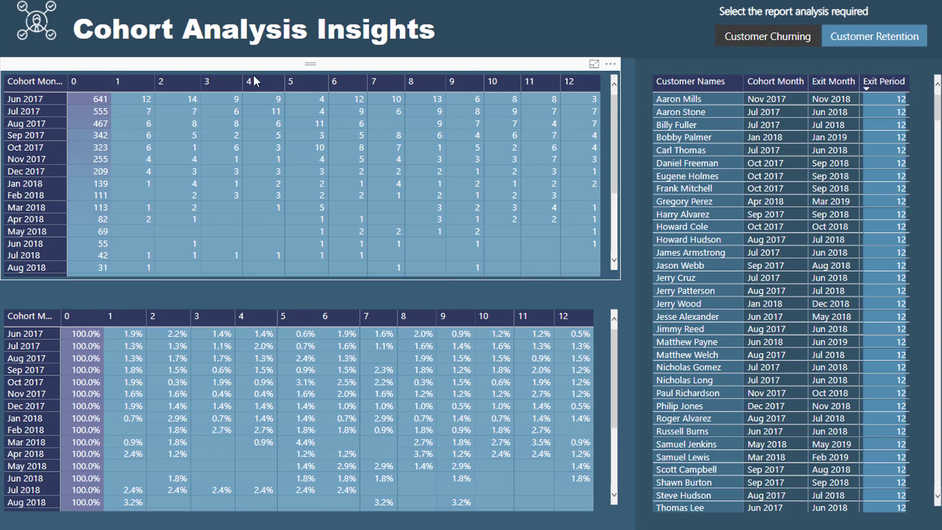
mouse_move(421, 169)
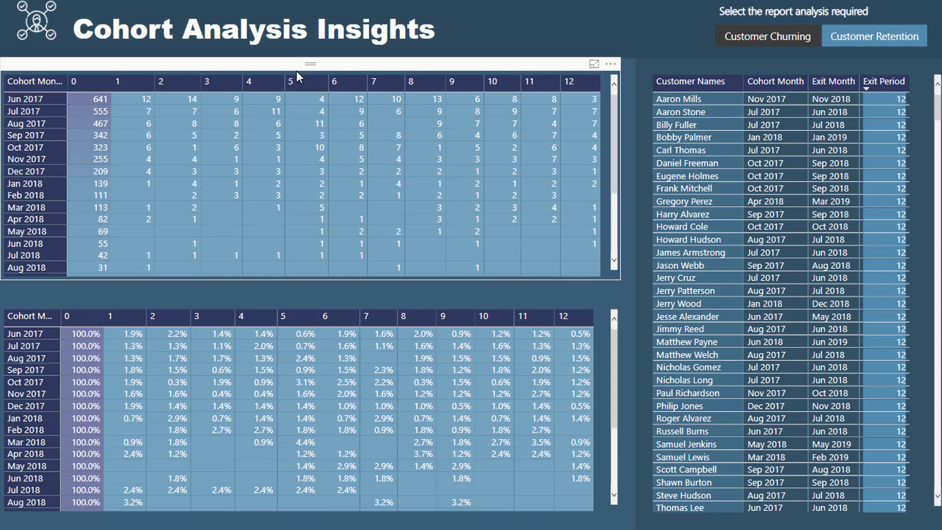
mouse_move(144, 87)
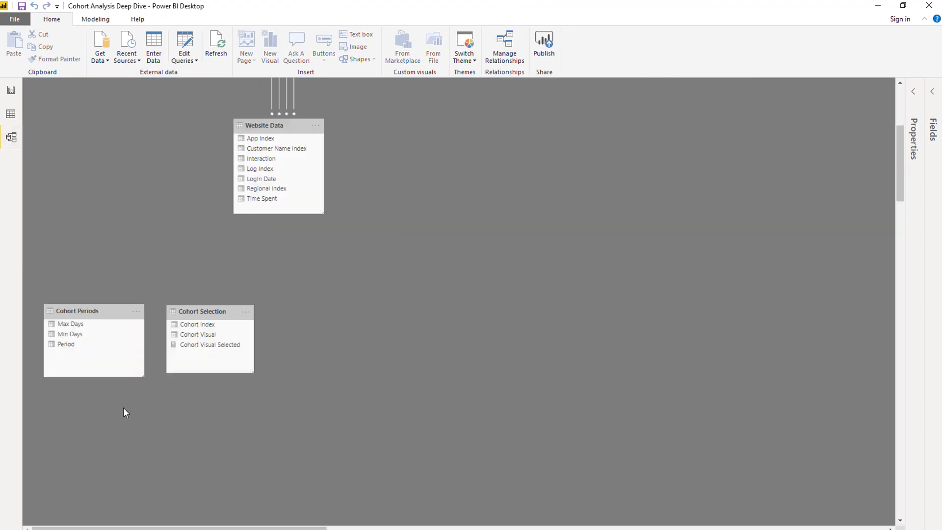
Display the Cohort Periods table, periods 0–12 with Min Days and Max Days in 30-day steps.
click(90, 256)
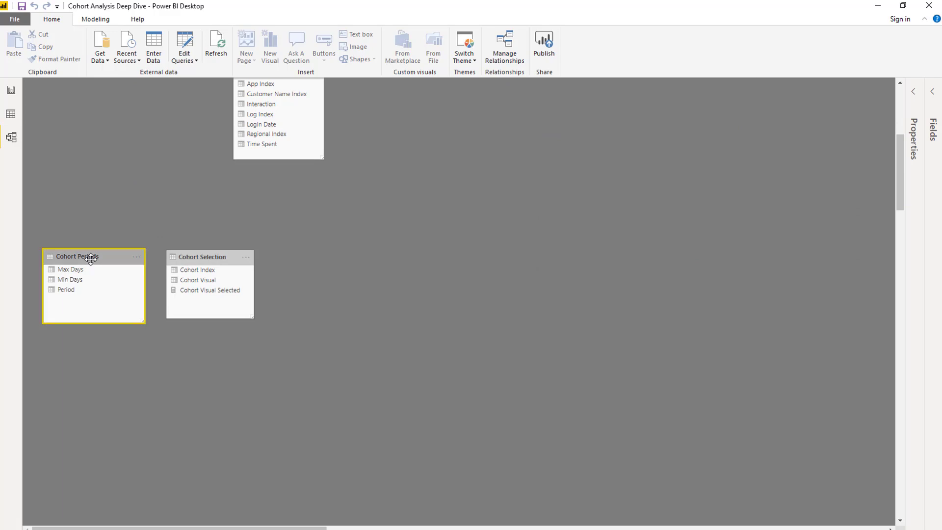
click(11, 114)
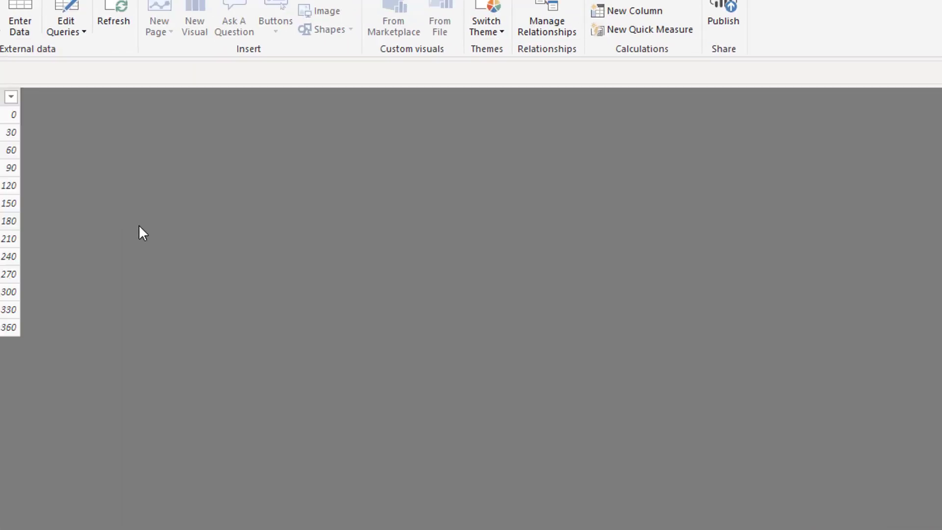
click(17, 186)
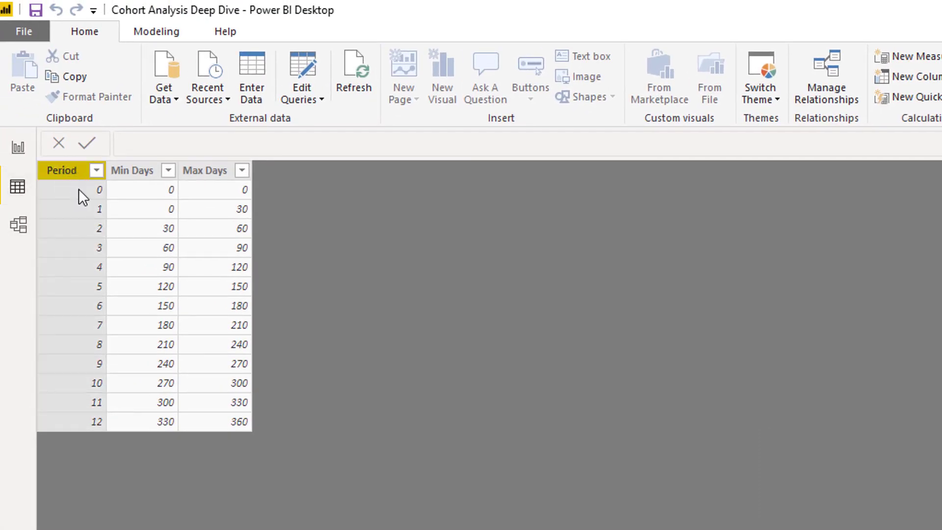
click(132, 170)
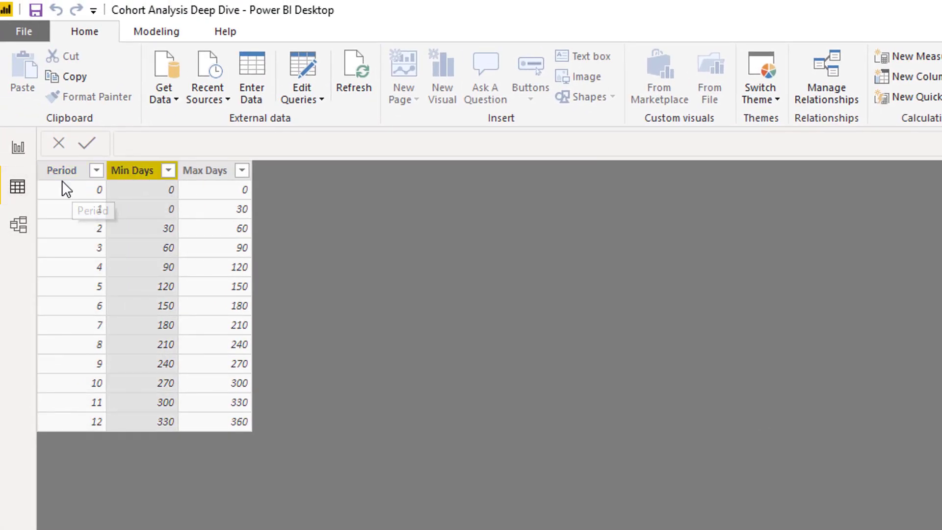
mouse_move(62, 170)
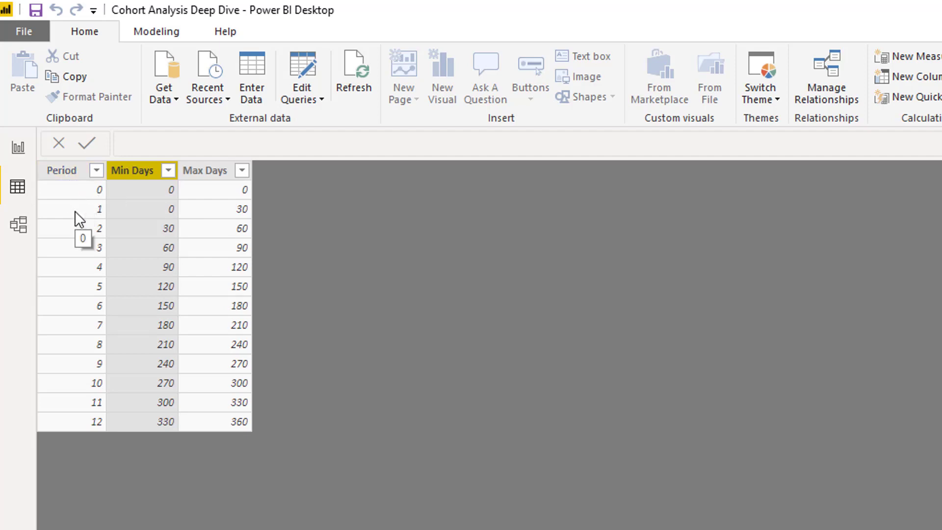
mouse_move(157, 233)
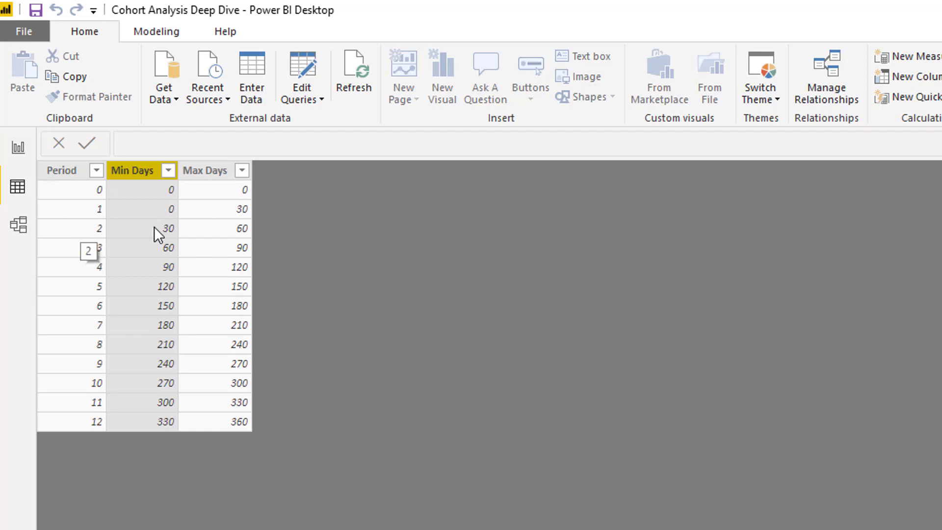
mouse_move(177, 259)
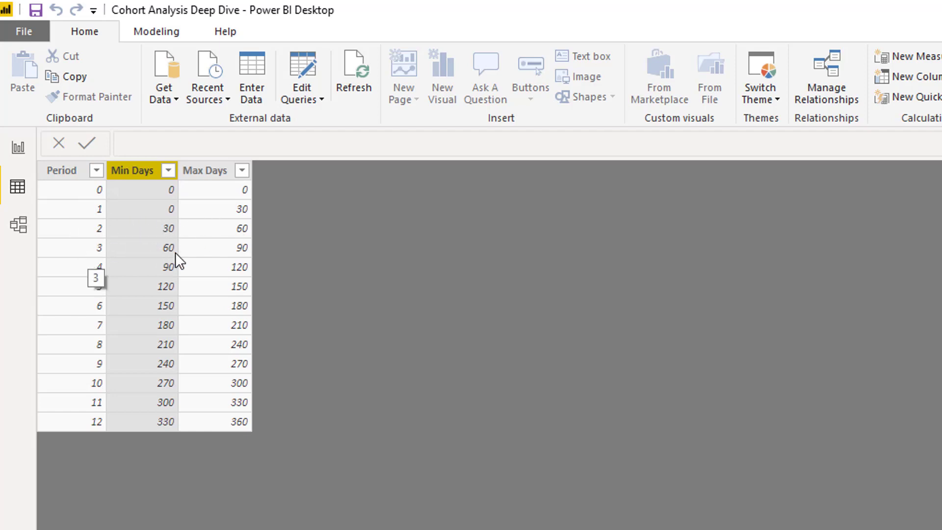
mouse_move(171, 210)
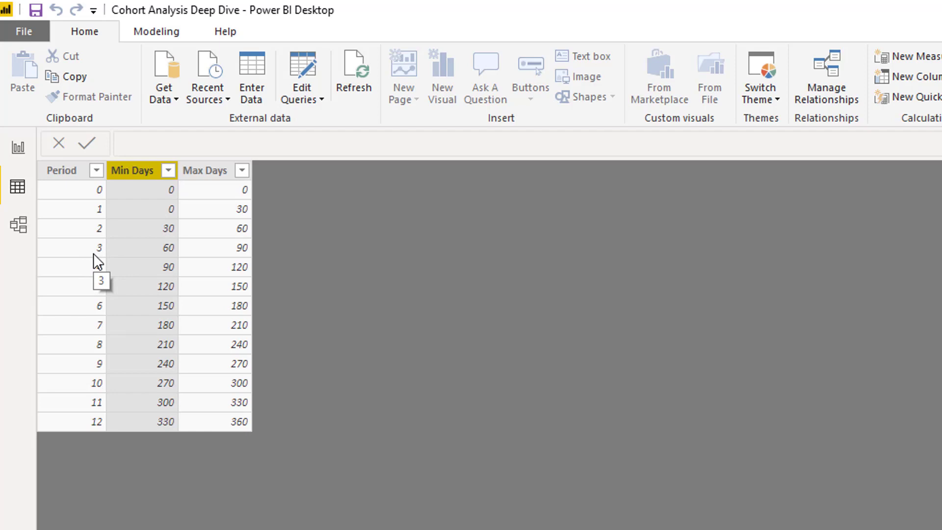
mouse_move(37, 214)
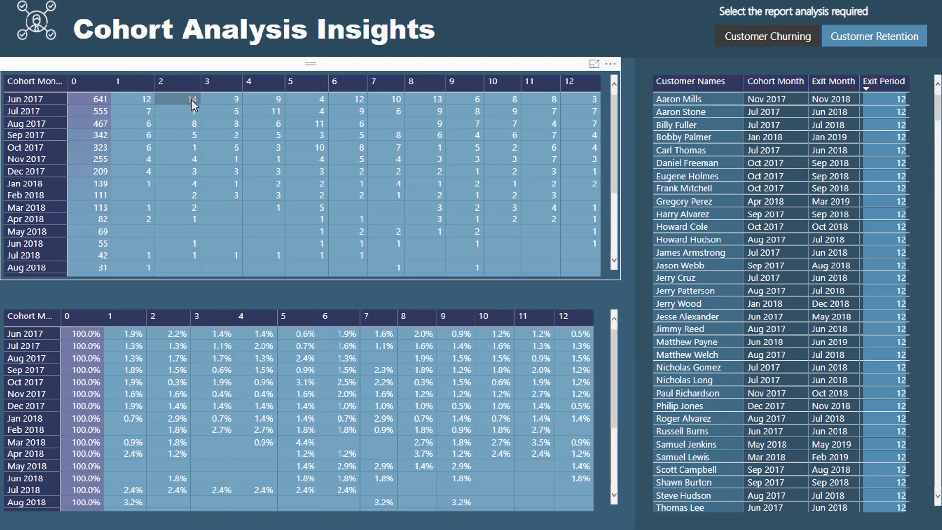
mouse_move(186, 106)
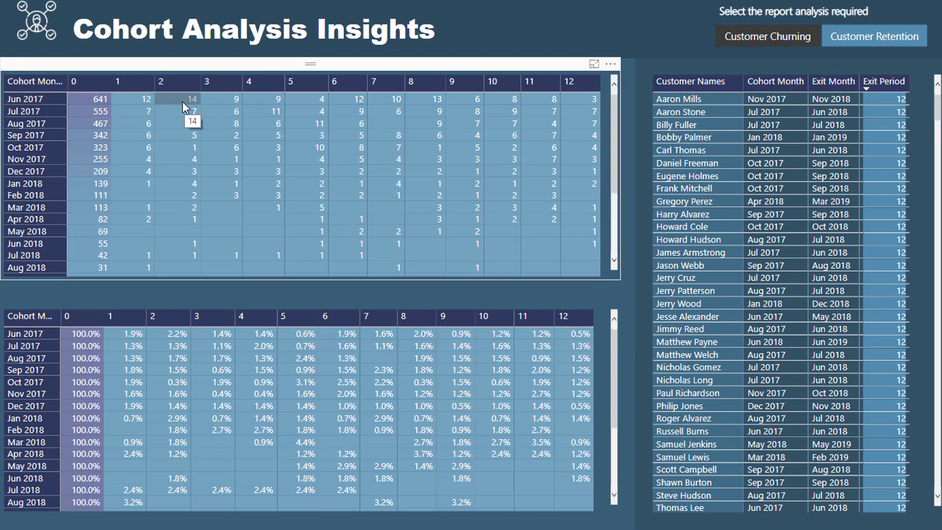
mouse_move(54, 180)
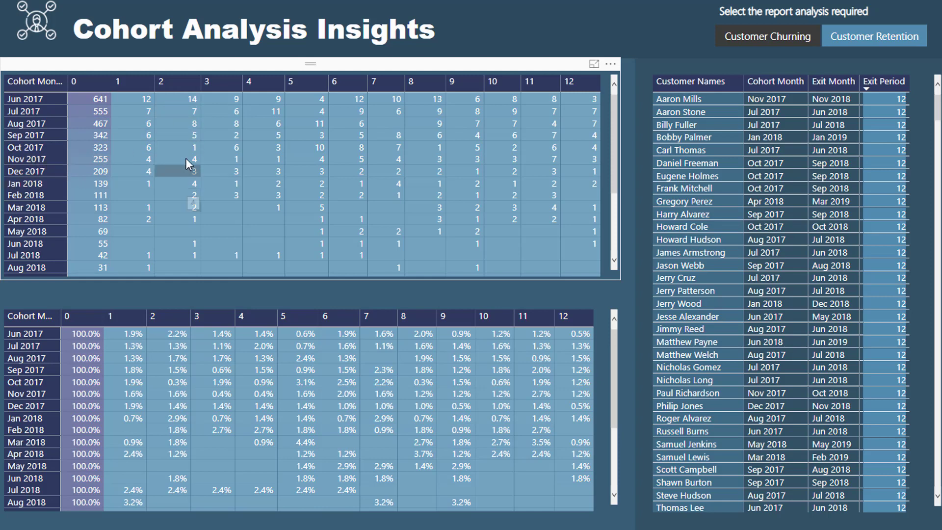
mouse_move(185, 175)
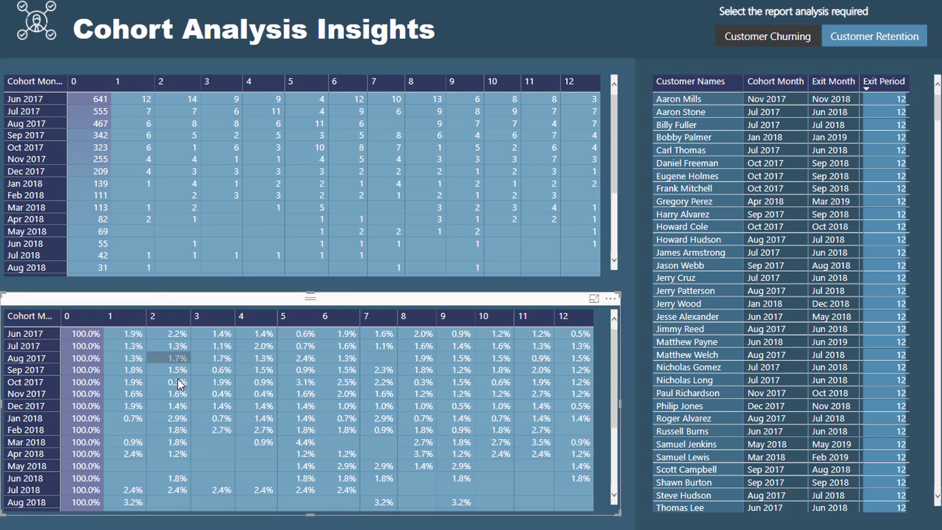
mouse_move(174, 453)
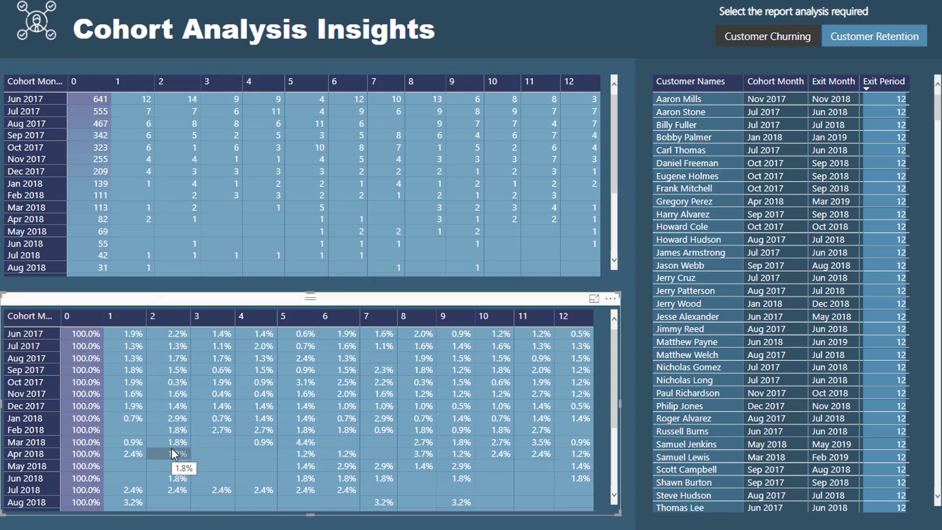
mouse_move(175, 340)
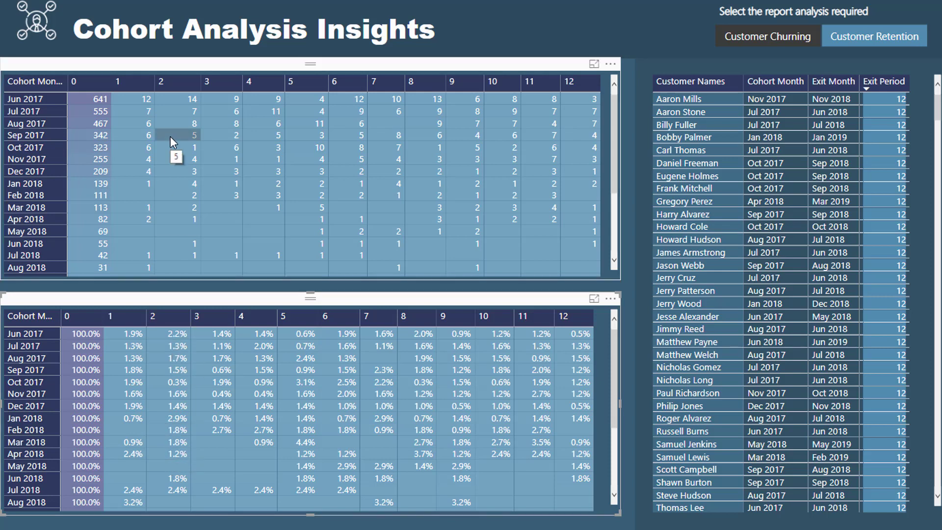
mouse_move(89, 195)
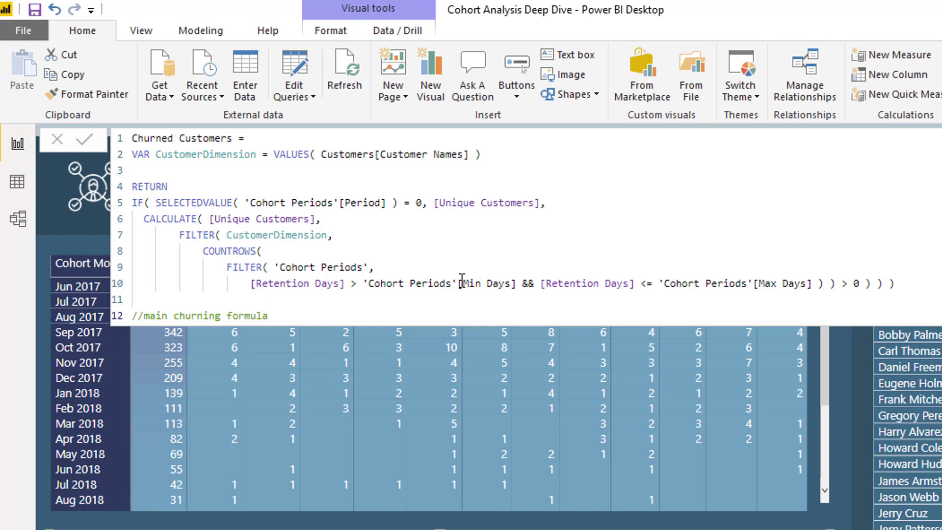
mouse_move(911, 283)
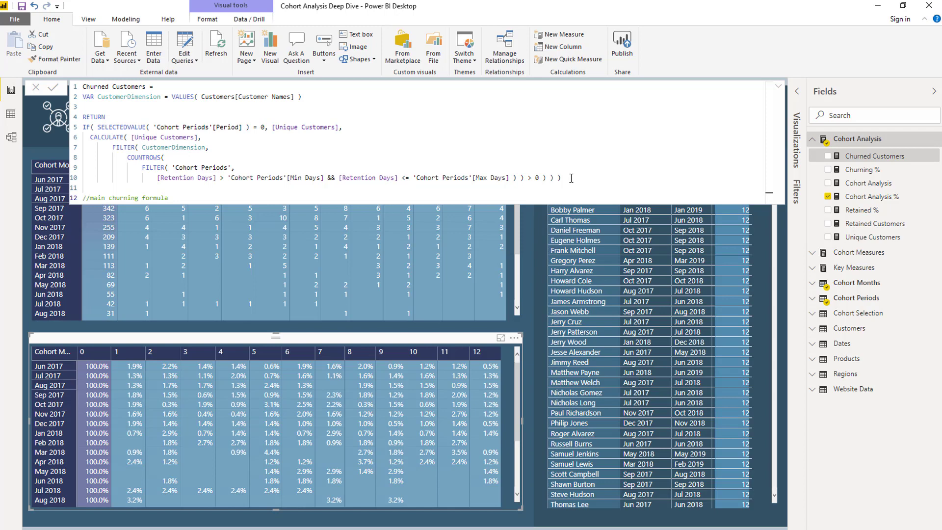
mouse_move(615, 136)
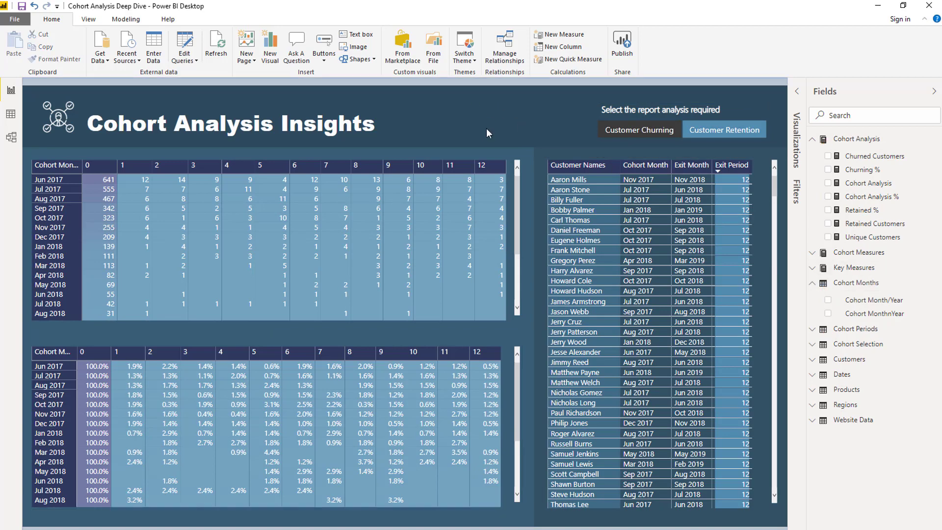
mouse_move(495, 131)
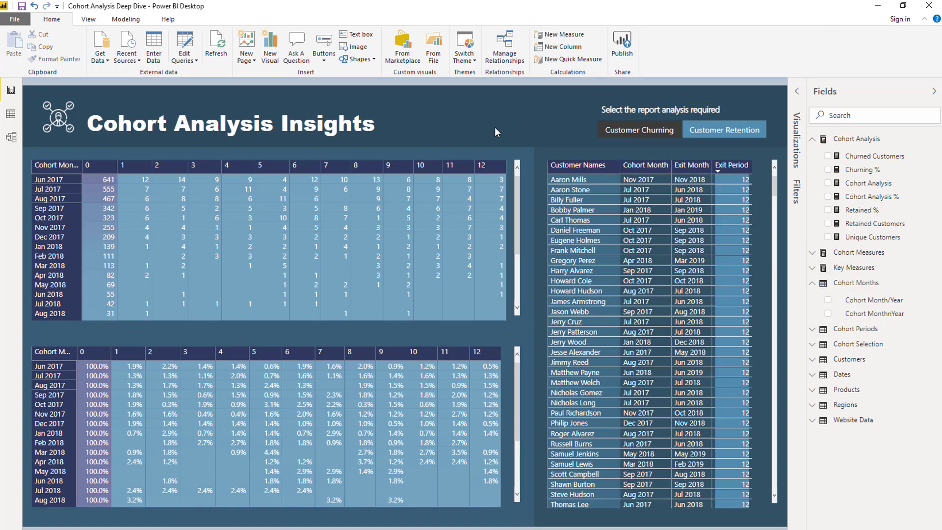
mouse_move(477, 115)
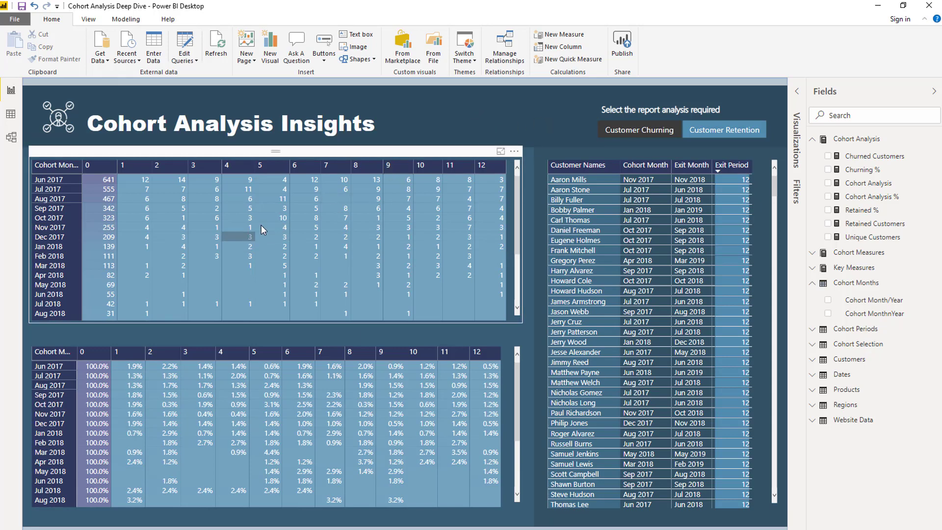
mouse_move(274, 218)
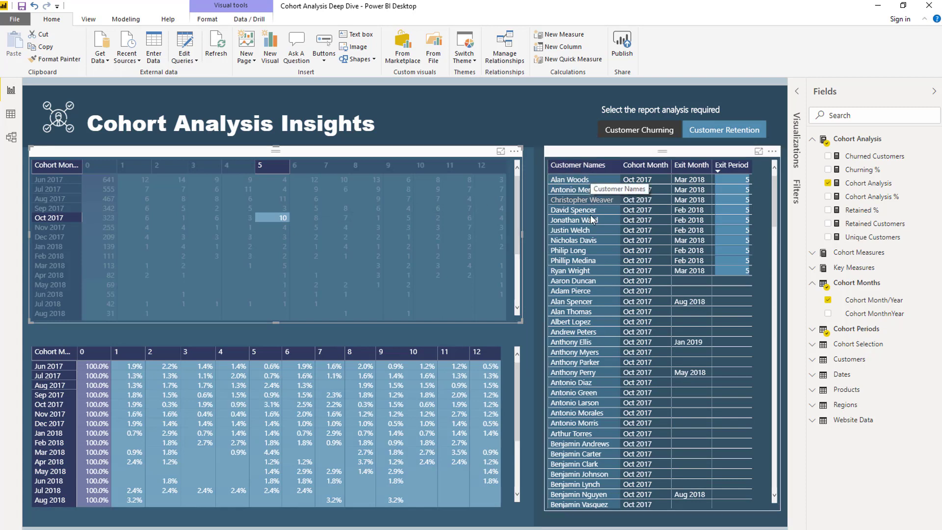
mouse_move(593, 274)
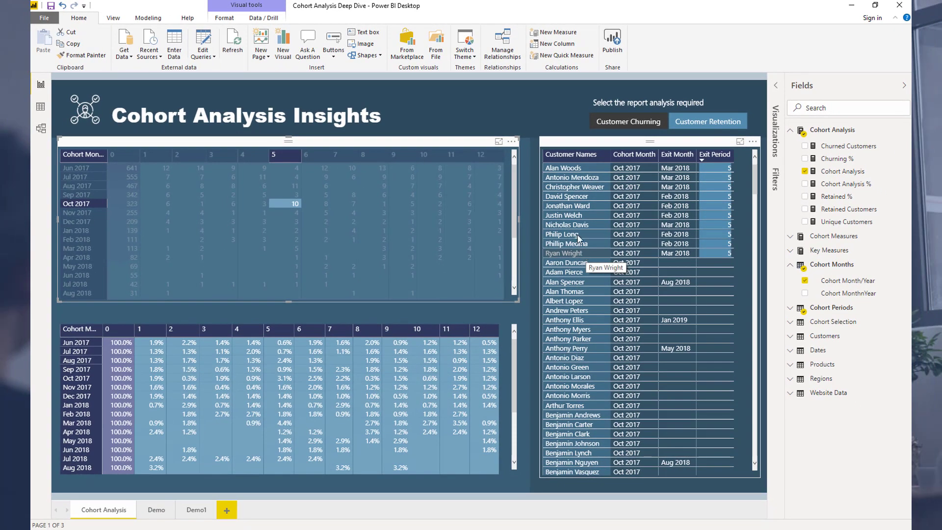
mouse_move(505, 114)
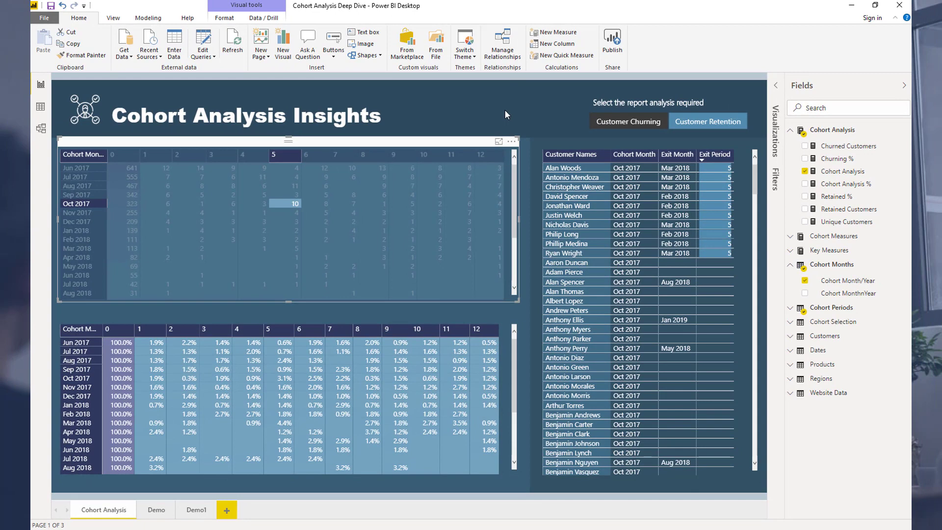